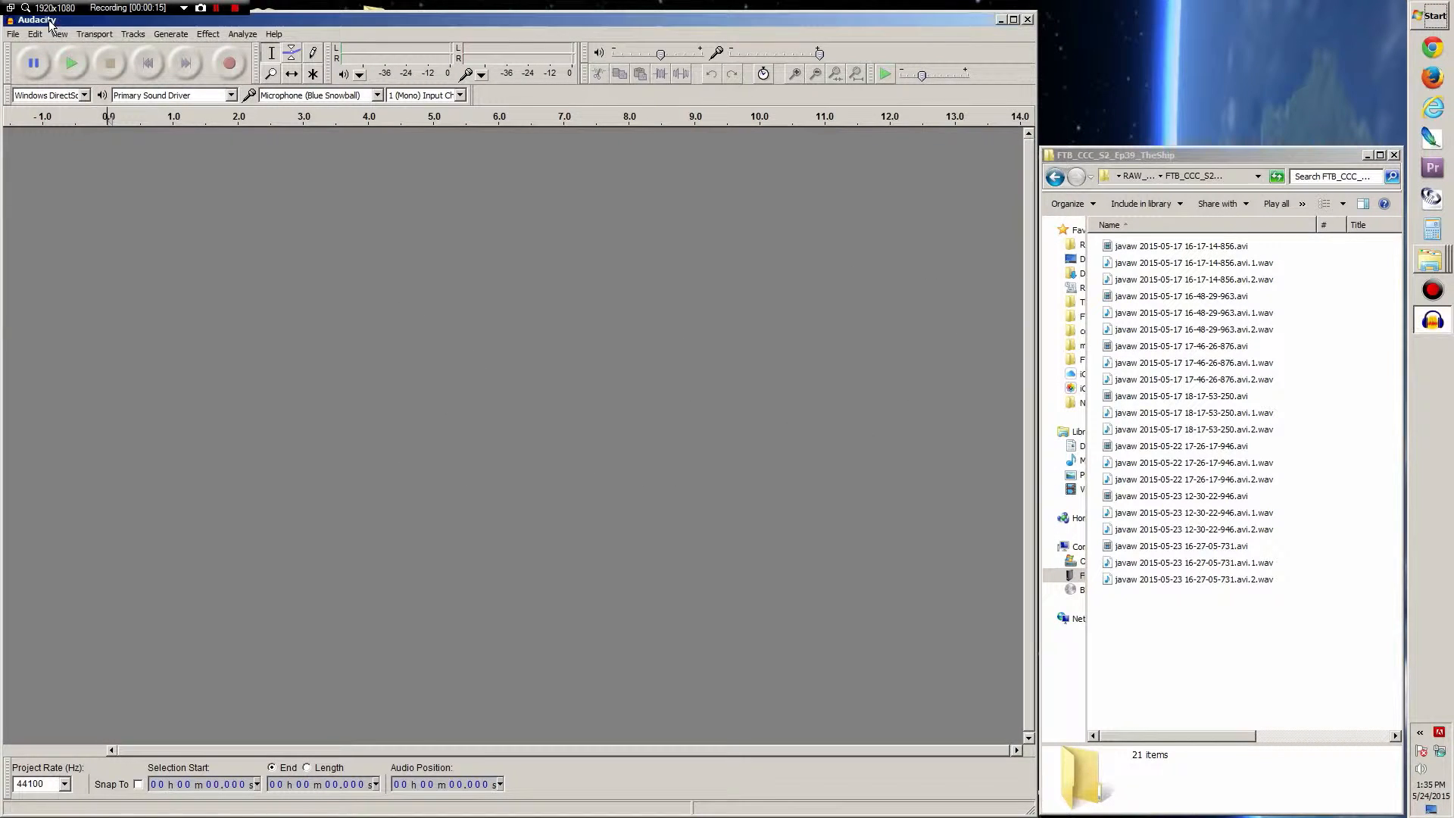
{"action": "mouse_move", "coordinate": [668, 297]}
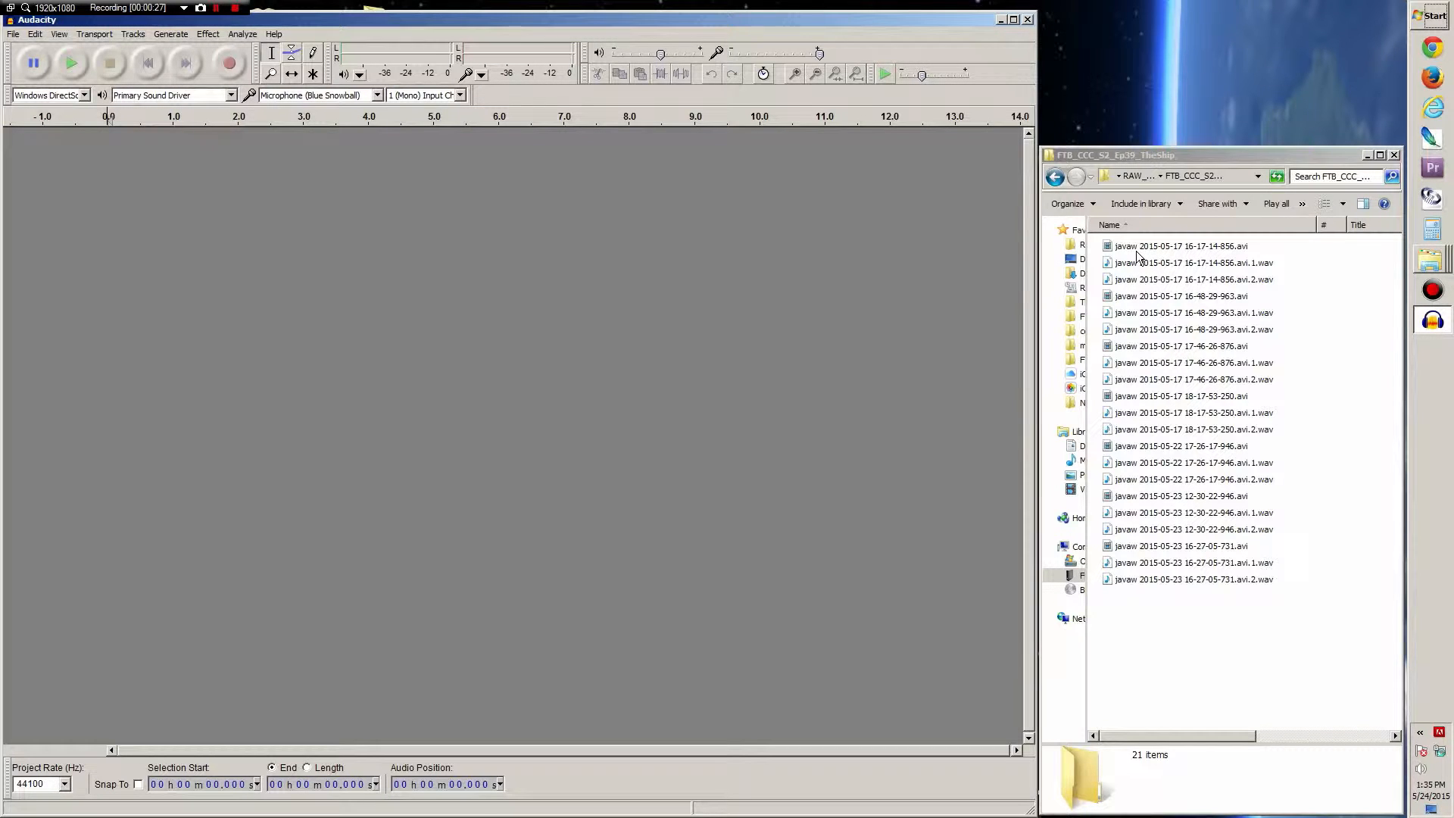
Review the session's video and two WAV files in Explorer and load the .avi.2.wav mic recording into Audacity.
{"action": "left_click", "coordinate": [1155, 245]}
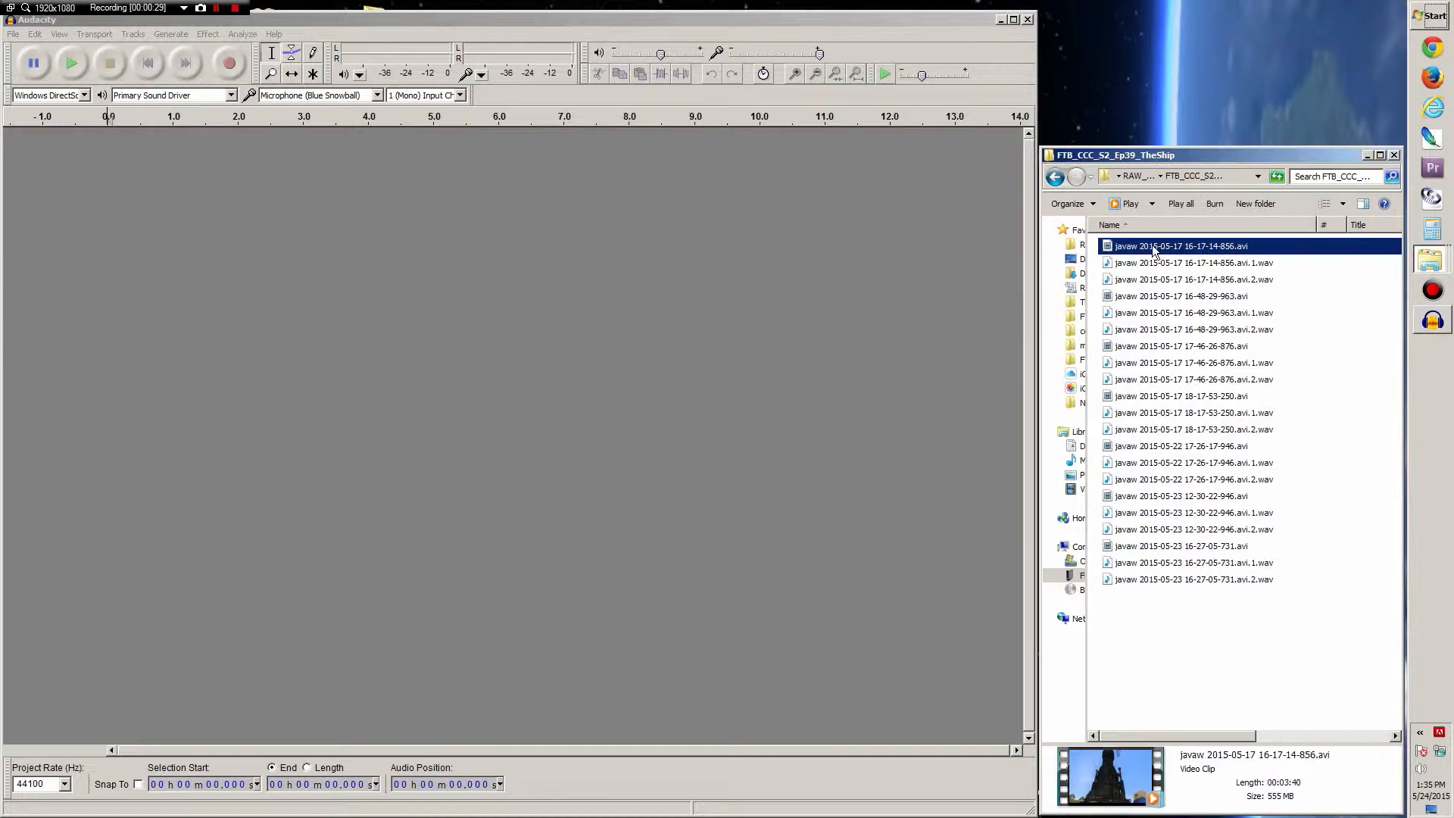
{"action": "left_click", "coordinate": [1190, 264]}
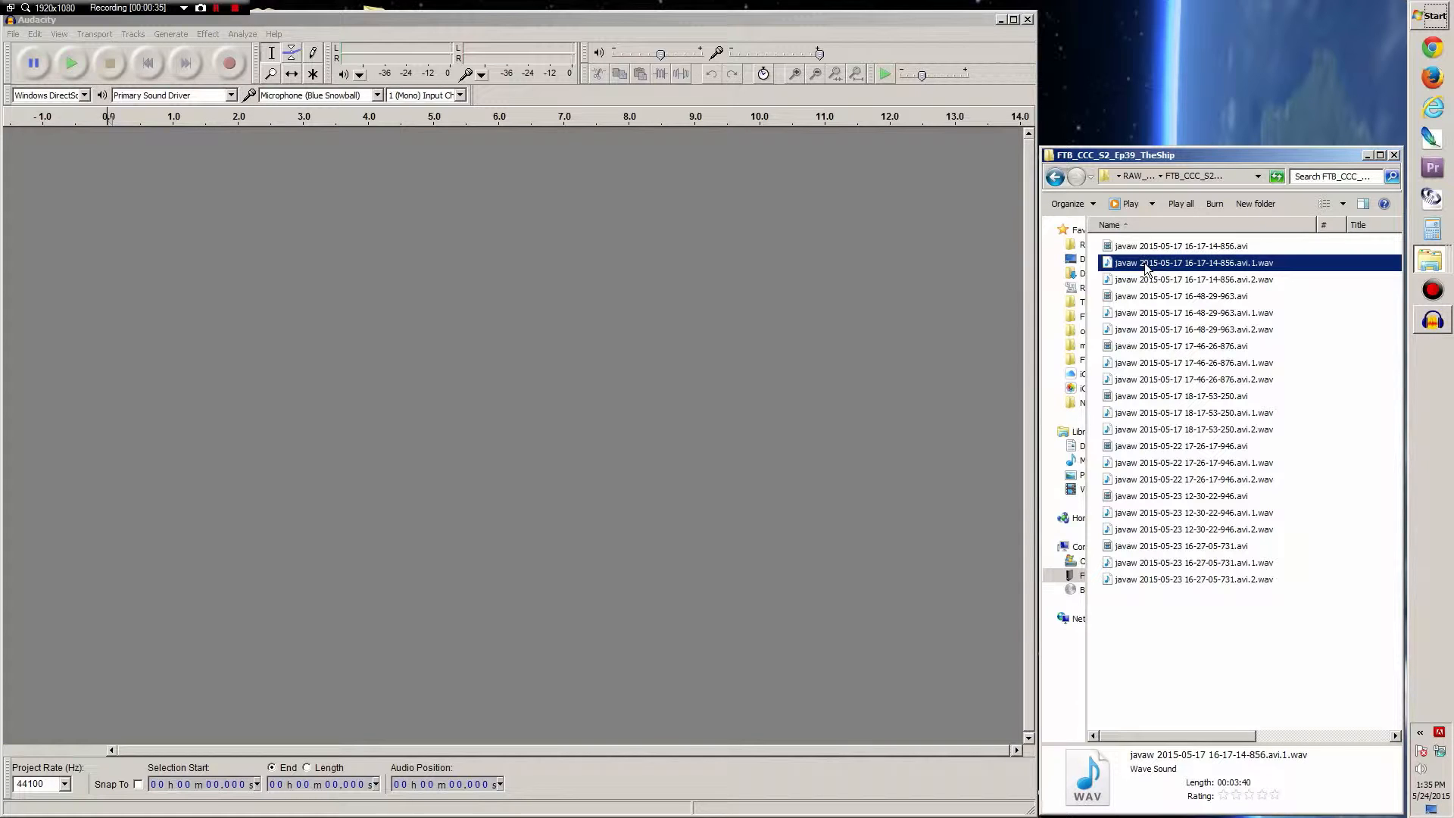
{"action": "left_click", "coordinate": [1193, 279]}
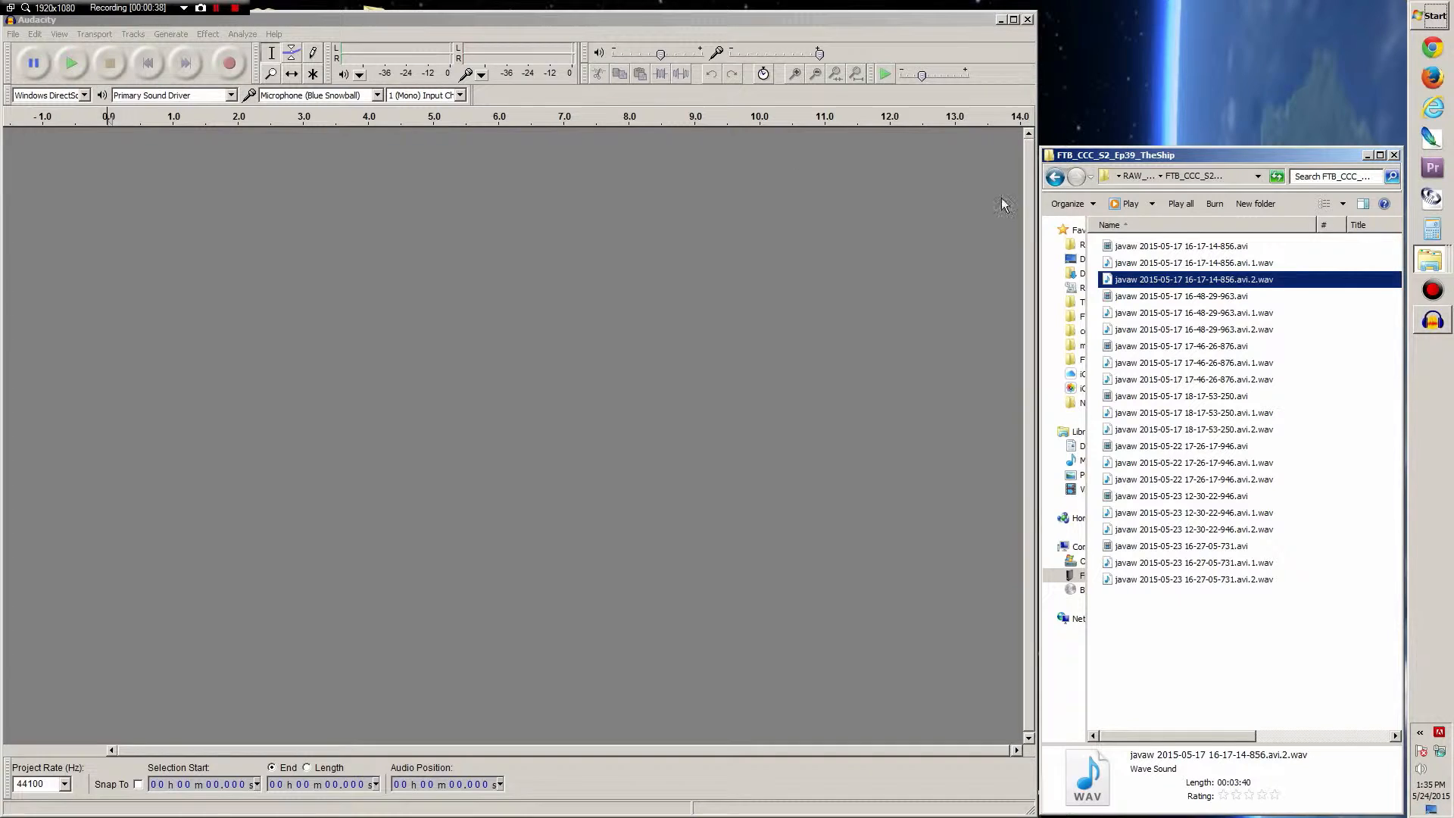
{"action": "double_click", "coordinate": [1194, 279]}
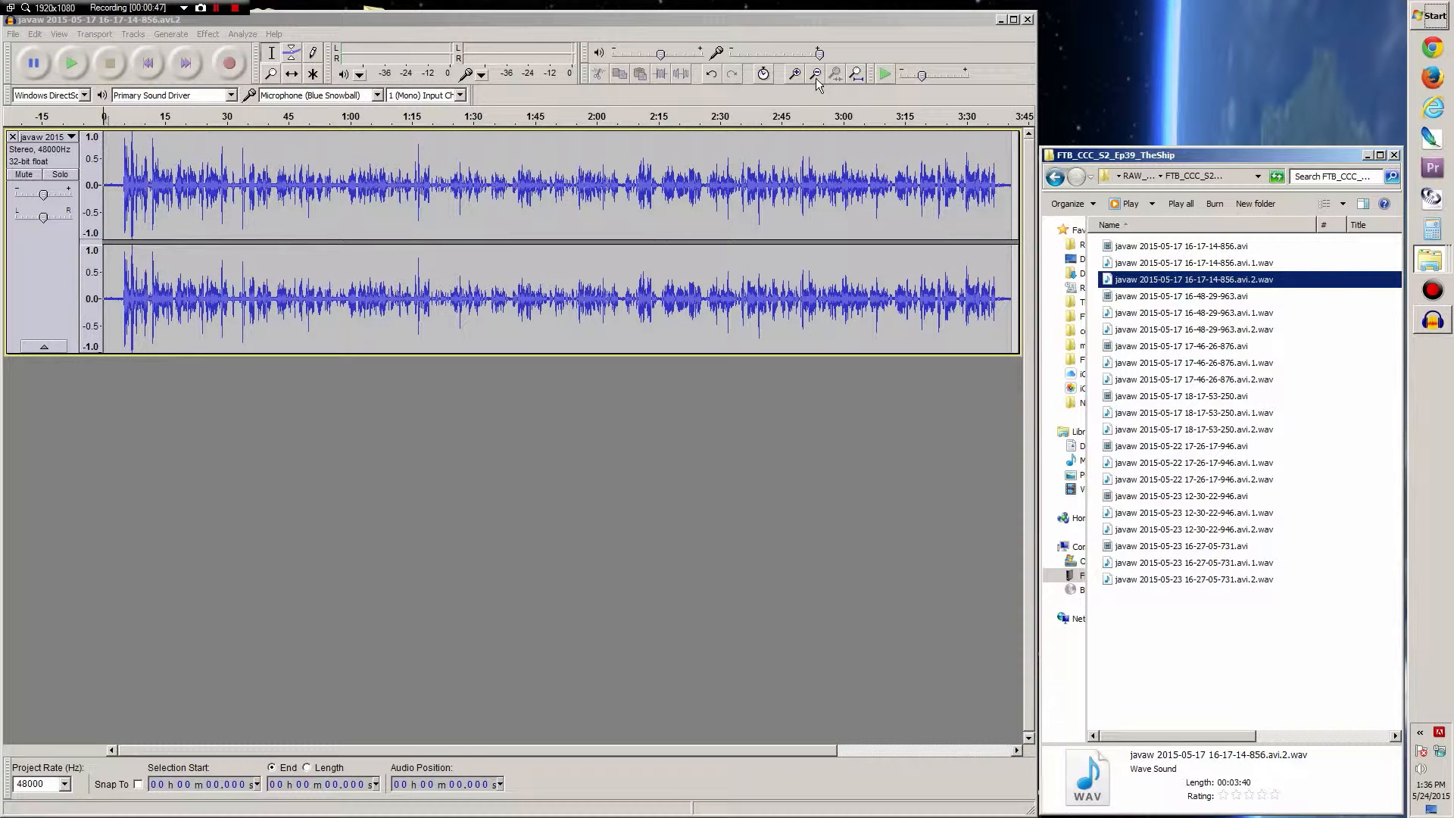
Zoom in on the waveform start and select the silent first ~5 seconds as the noise sample.
{"action": "left_click", "coordinate": [794, 75]}
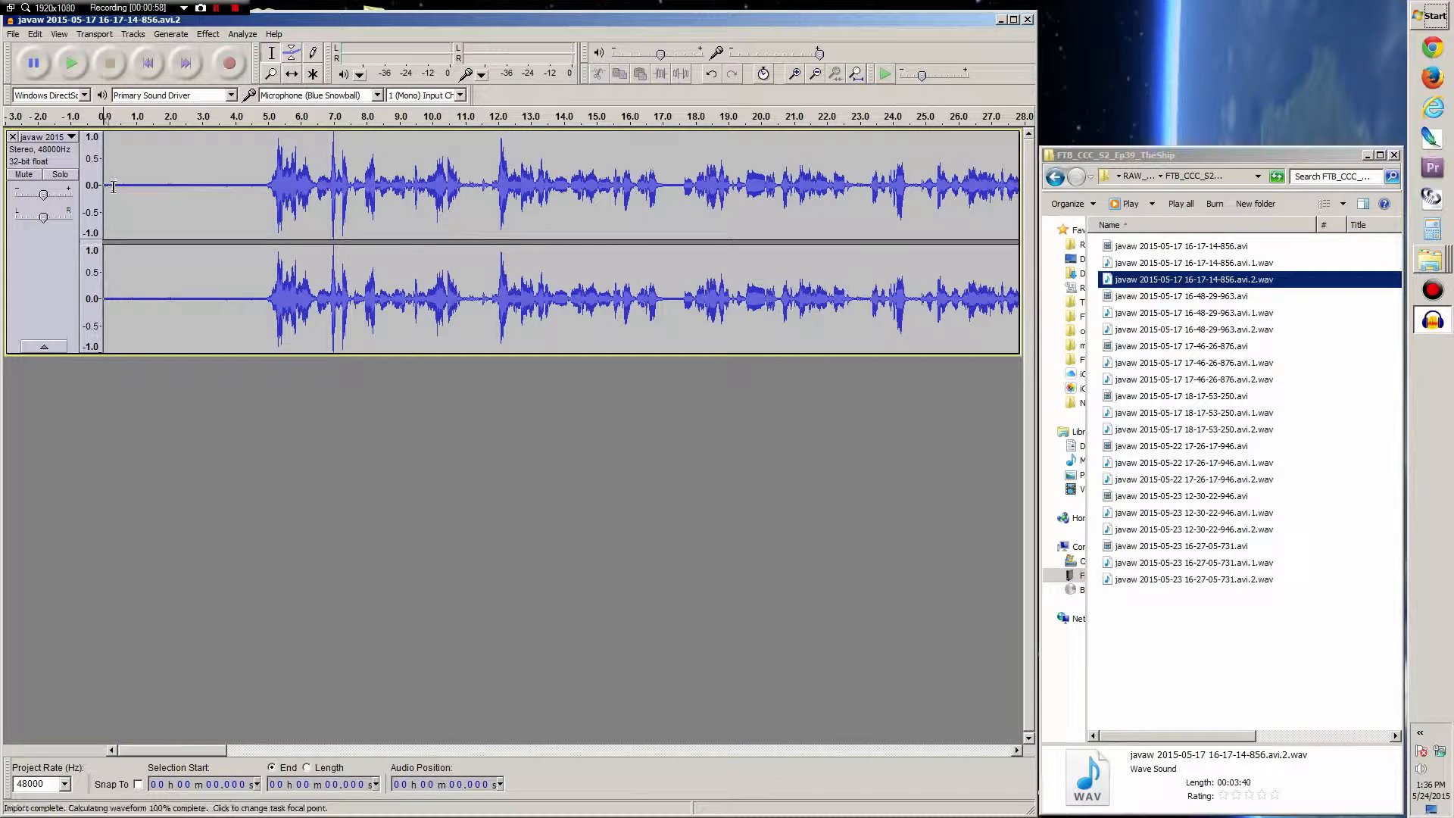
{"action": "left_click_drag", "start_coordinate": [109, 185], "coordinate": [262, 185]}
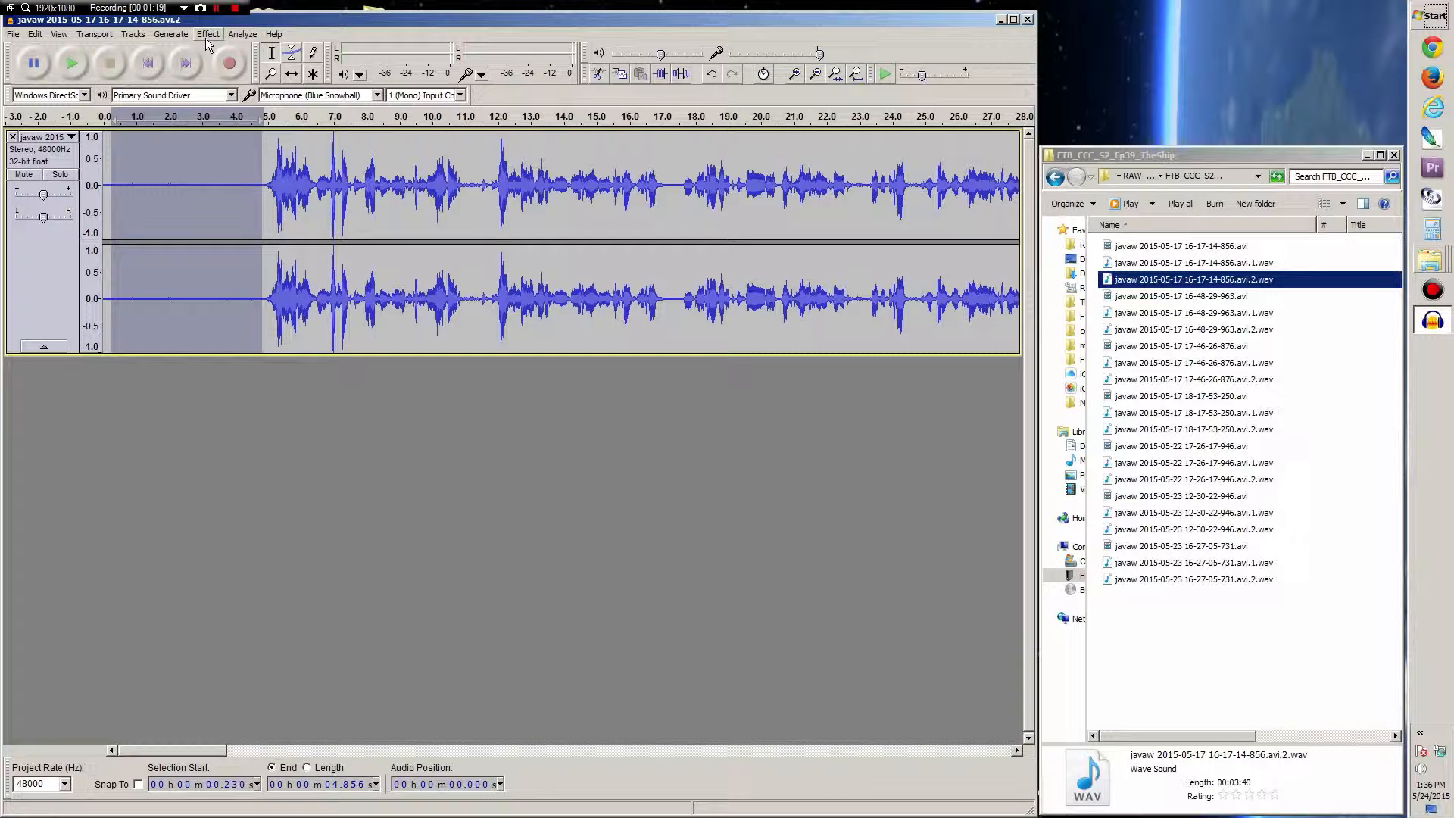
Bring up Effect > Noise Removal to capture a noise profile from the selected silence.
{"action": "left_click", "coordinate": [209, 33]}
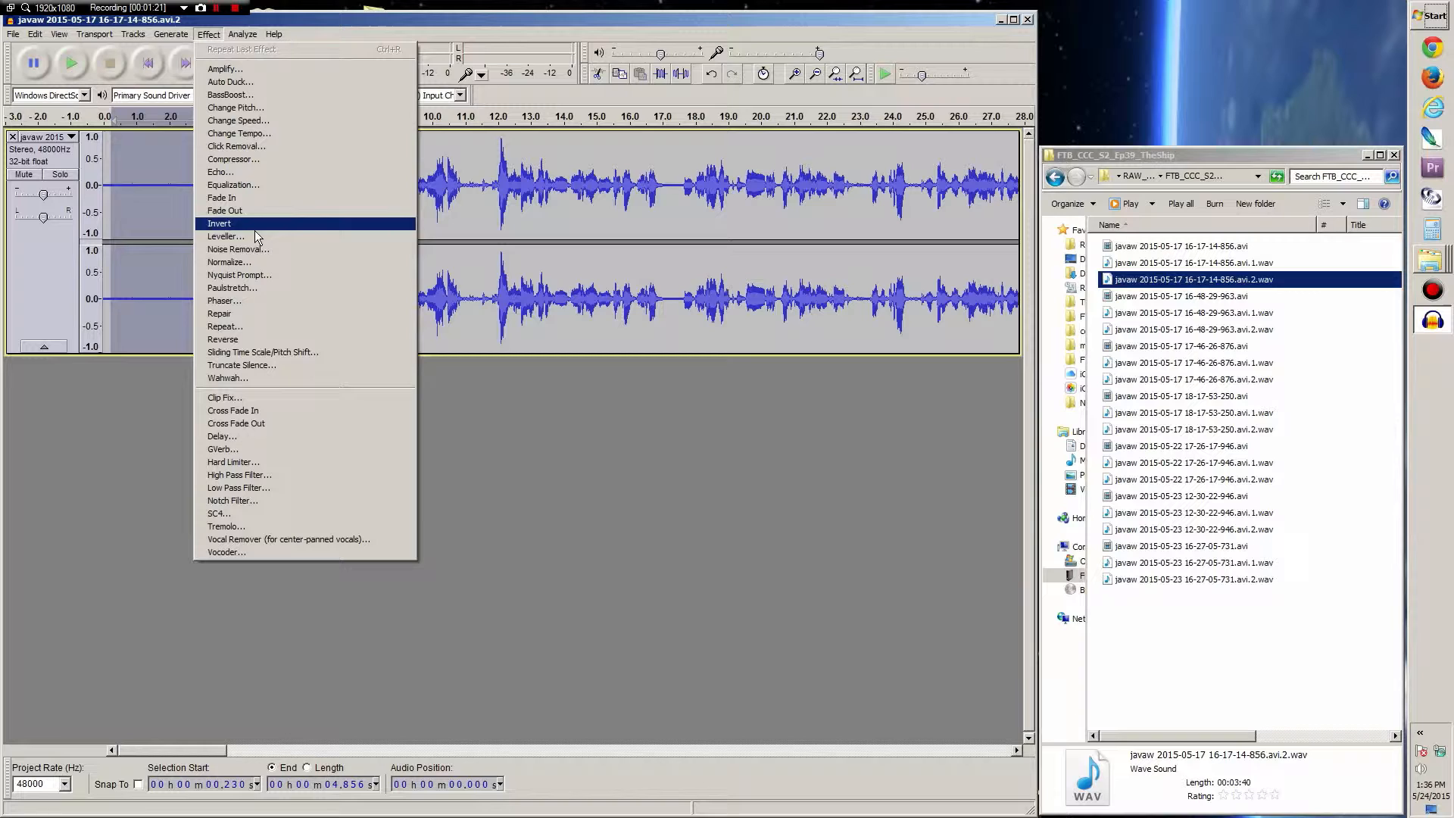
{"action": "left_click", "coordinate": [239, 249]}
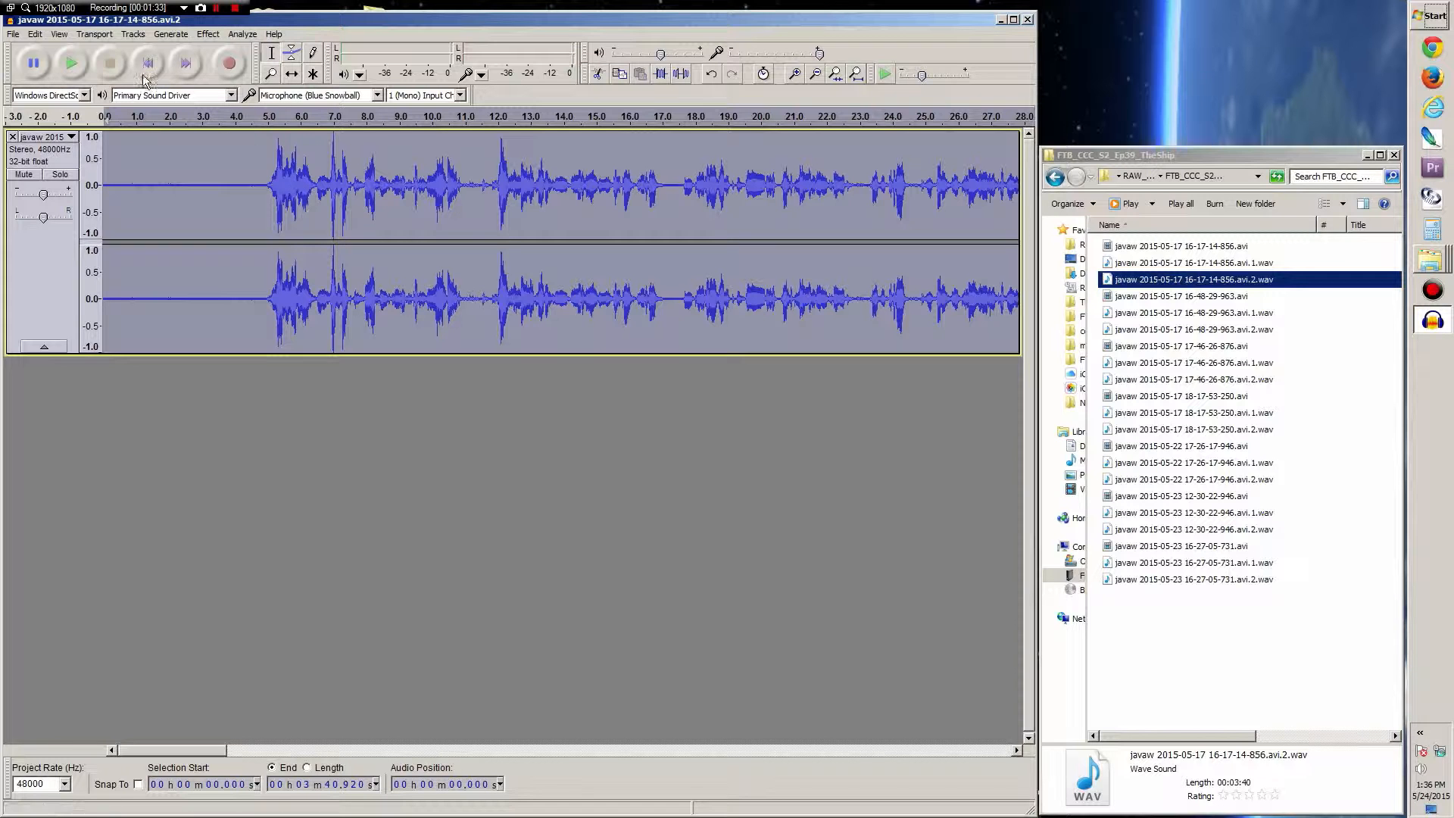
Select the whole recording and run Noise Removal on it with the default settings.
{"action": "left_click", "coordinate": [35, 33]}
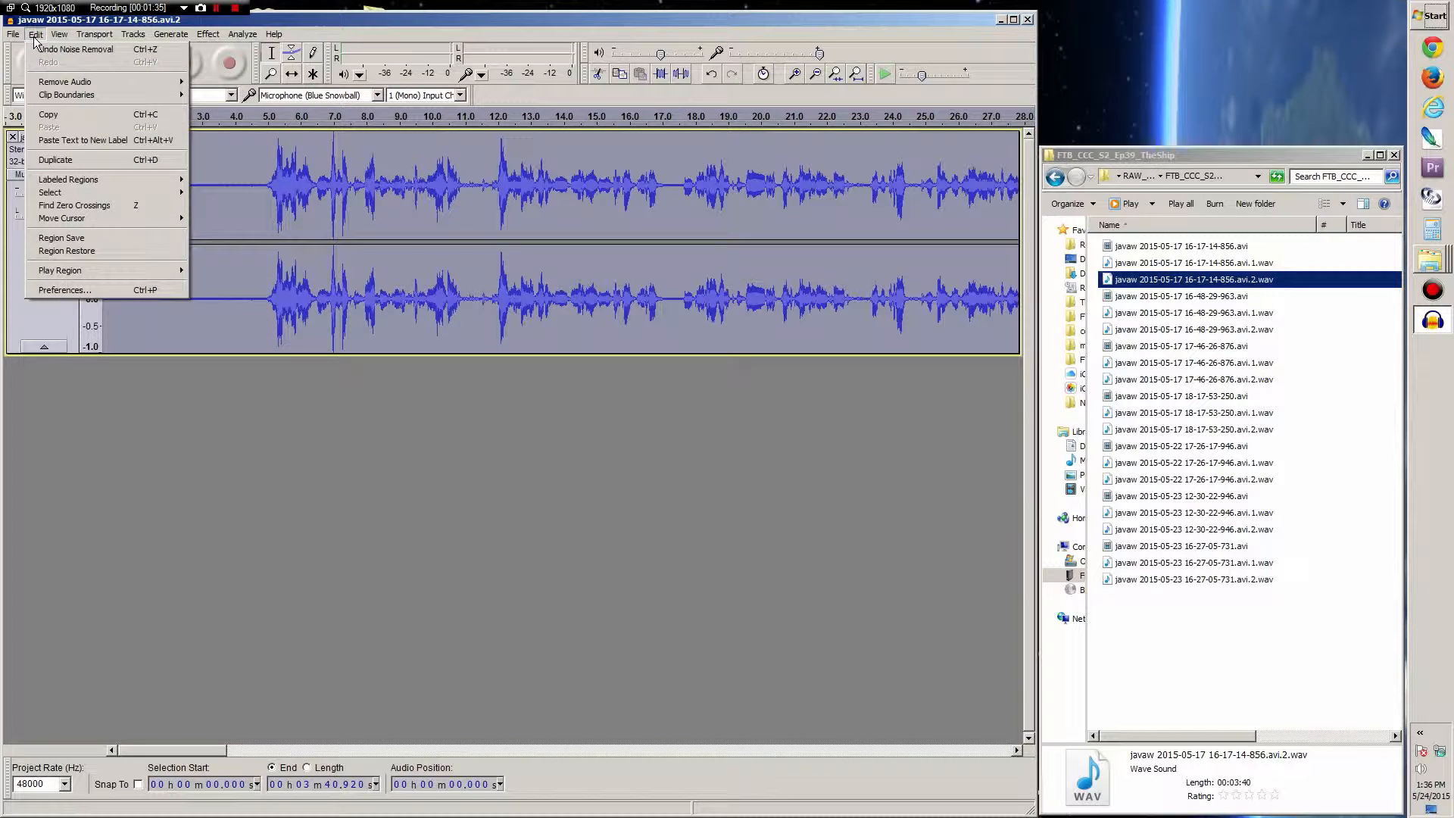
{"action": "mouse_move", "coordinate": [50, 193]}
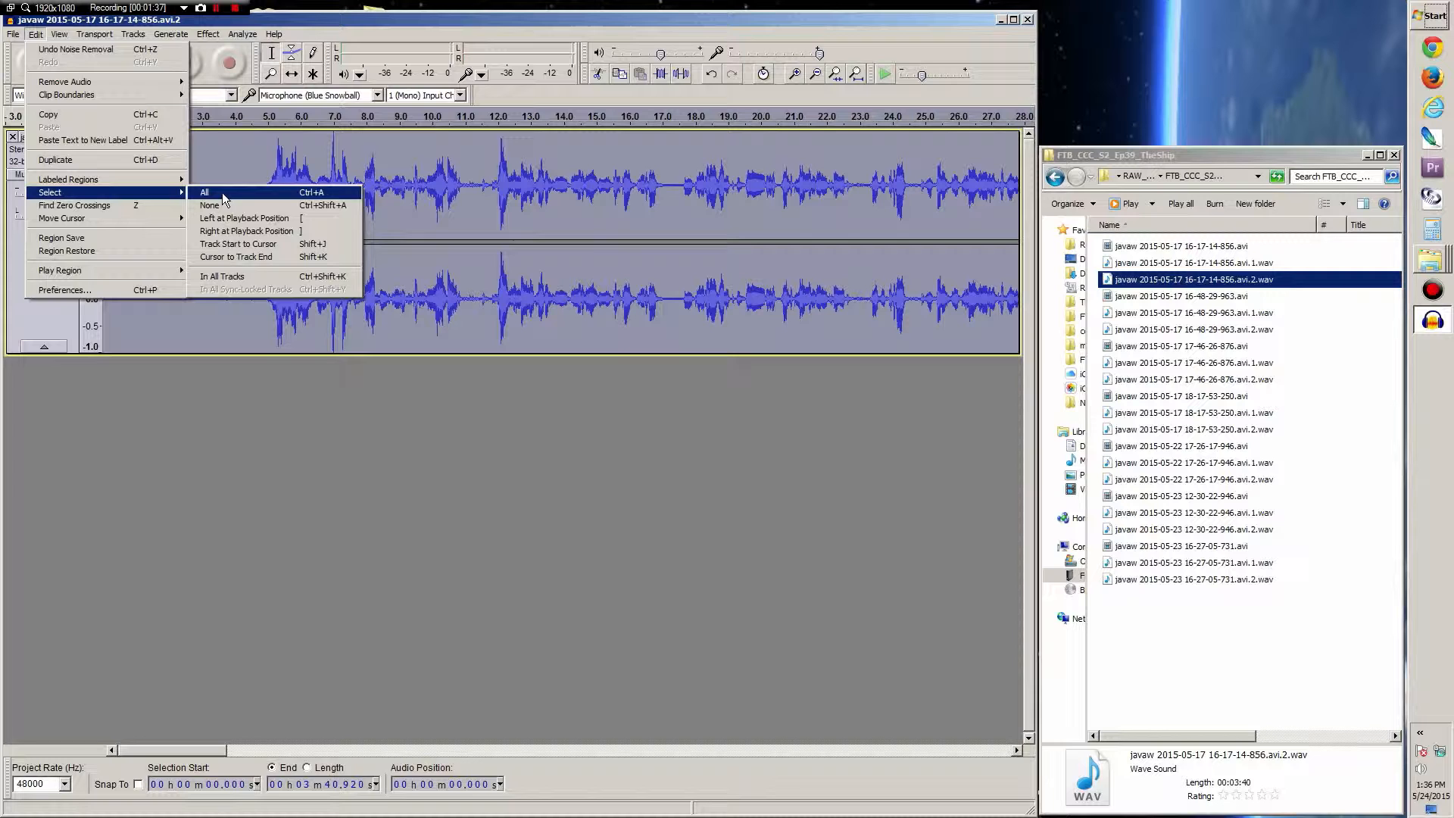
{"action": "left_click", "coordinate": [209, 205]}
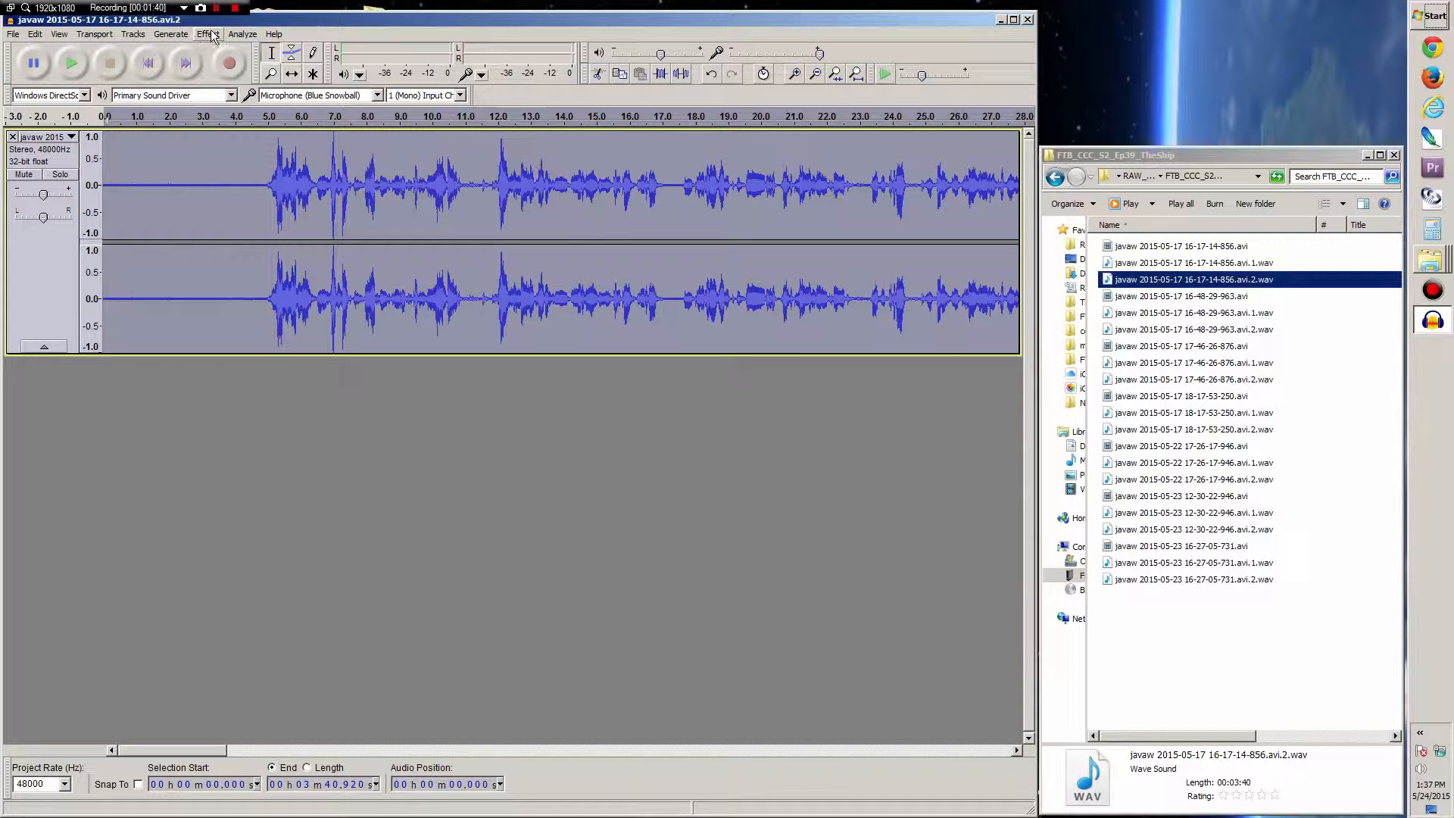
{"action": "left_click", "coordinate": [206, 34]}
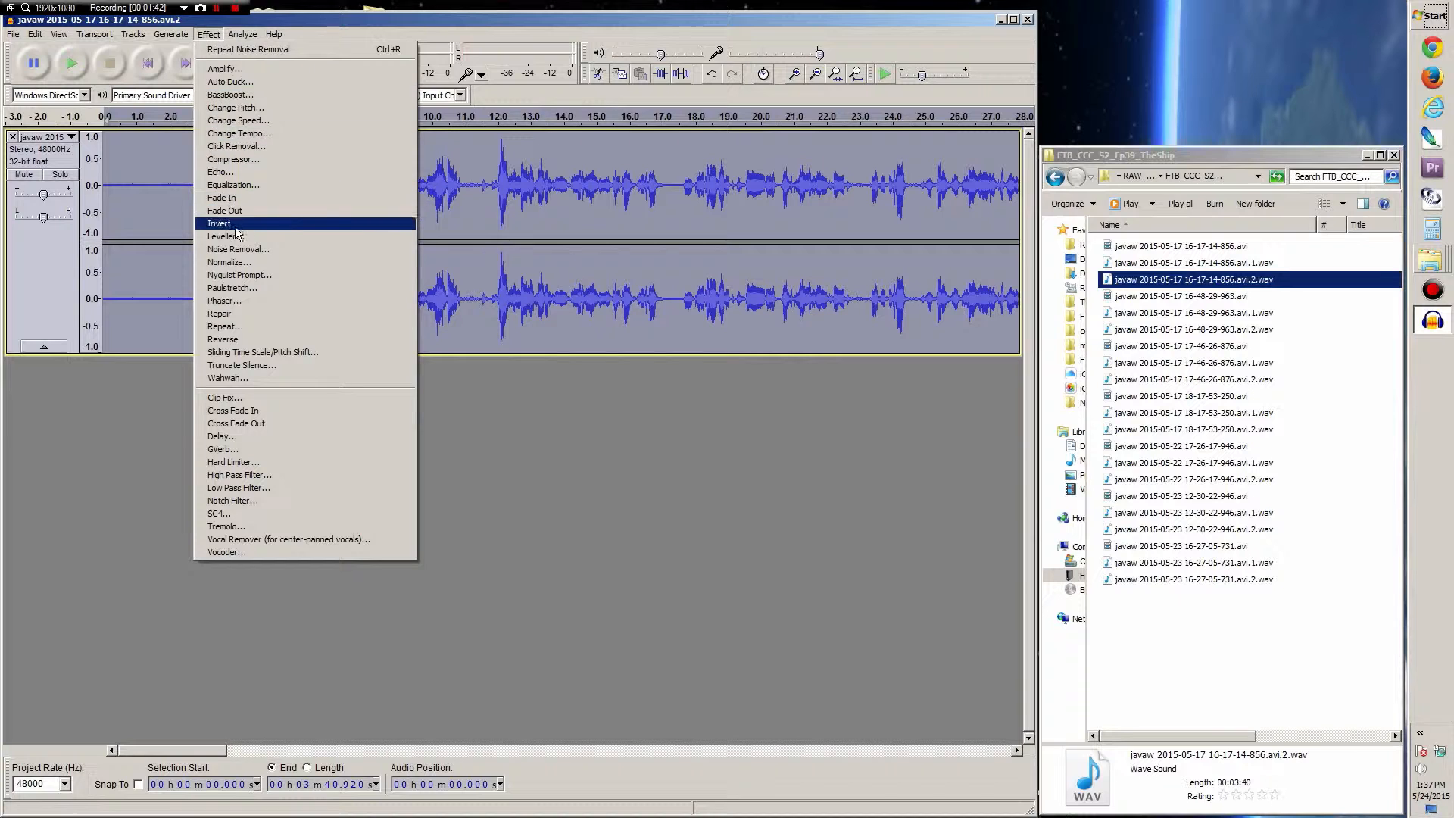
{"action": "left_click", "coordinate": [238, 249]}
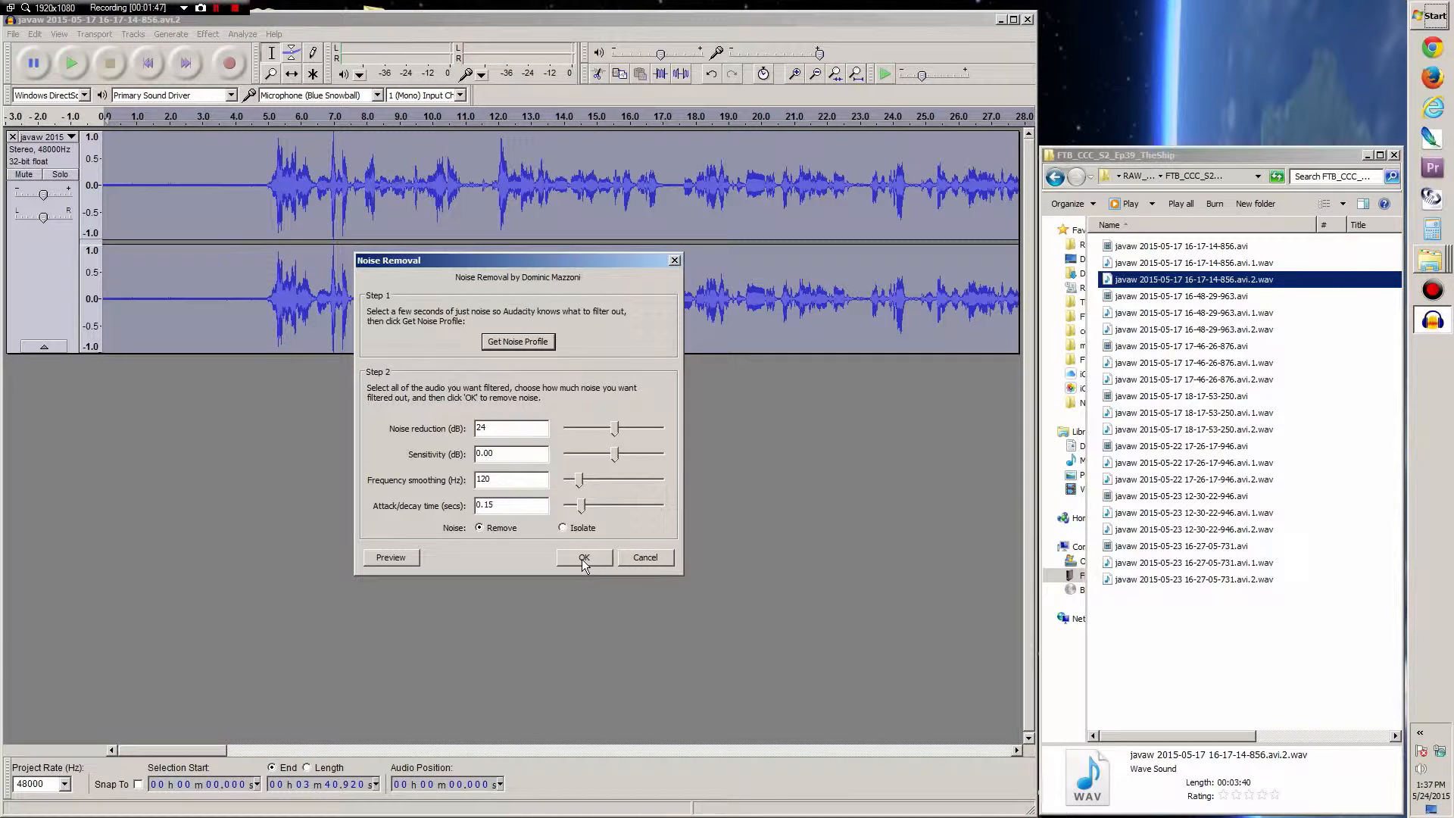
{"action": "mouse_move", "coordinate": [643, 562]}
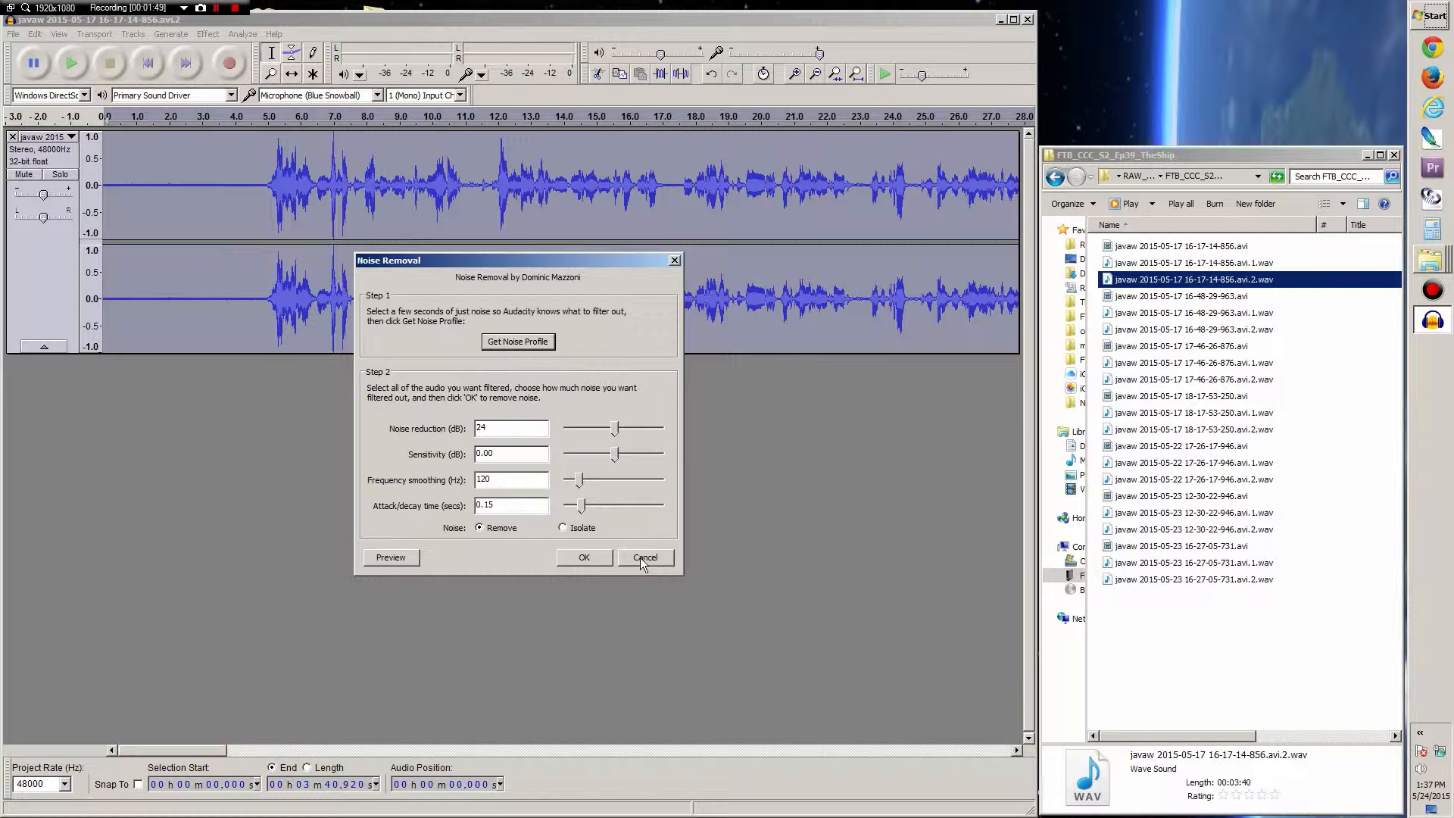
{"action": "left_click", "coordinate": [645, 557]}
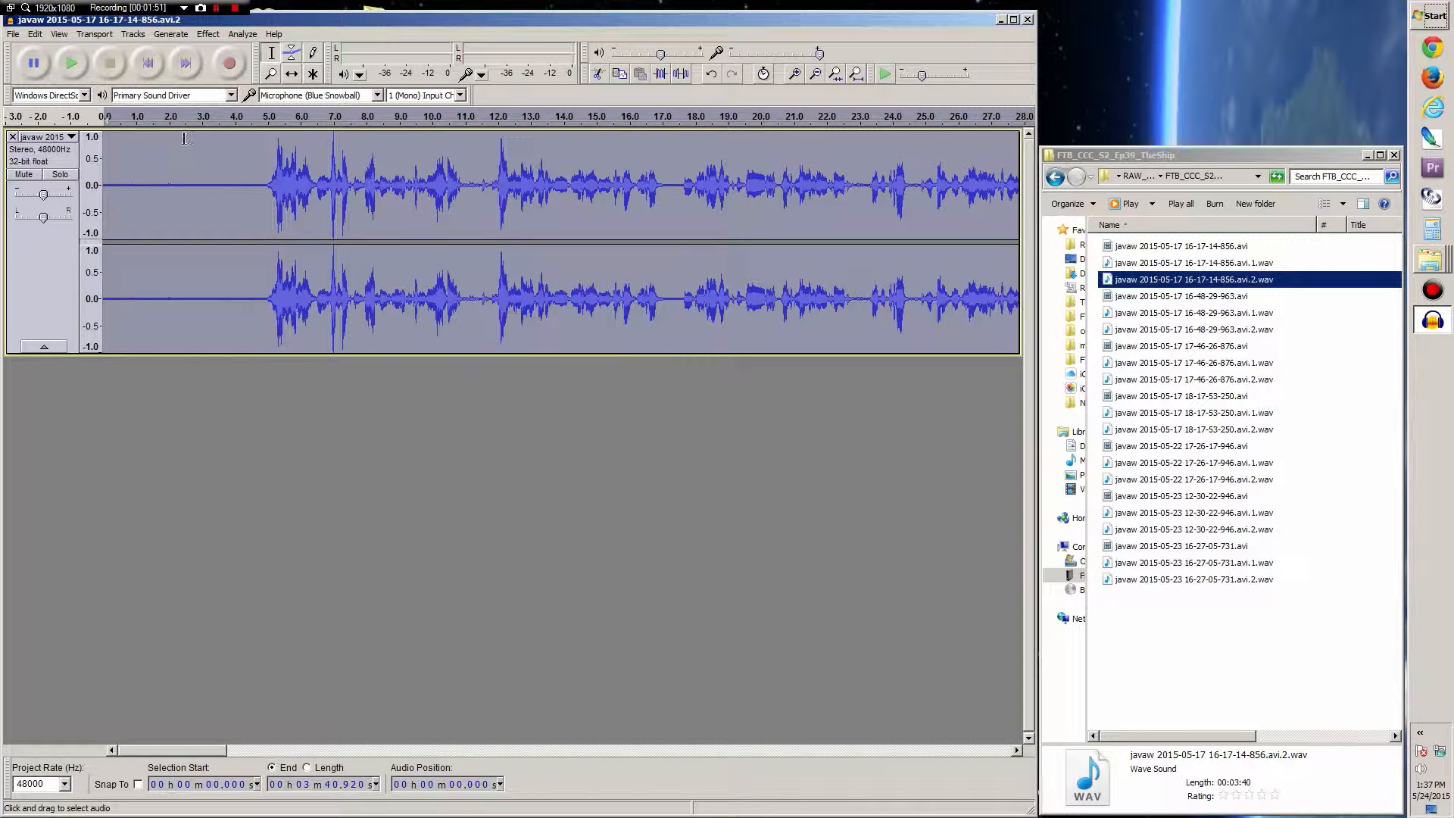
{"action": "left_click", "coordinate": [208, 33]}
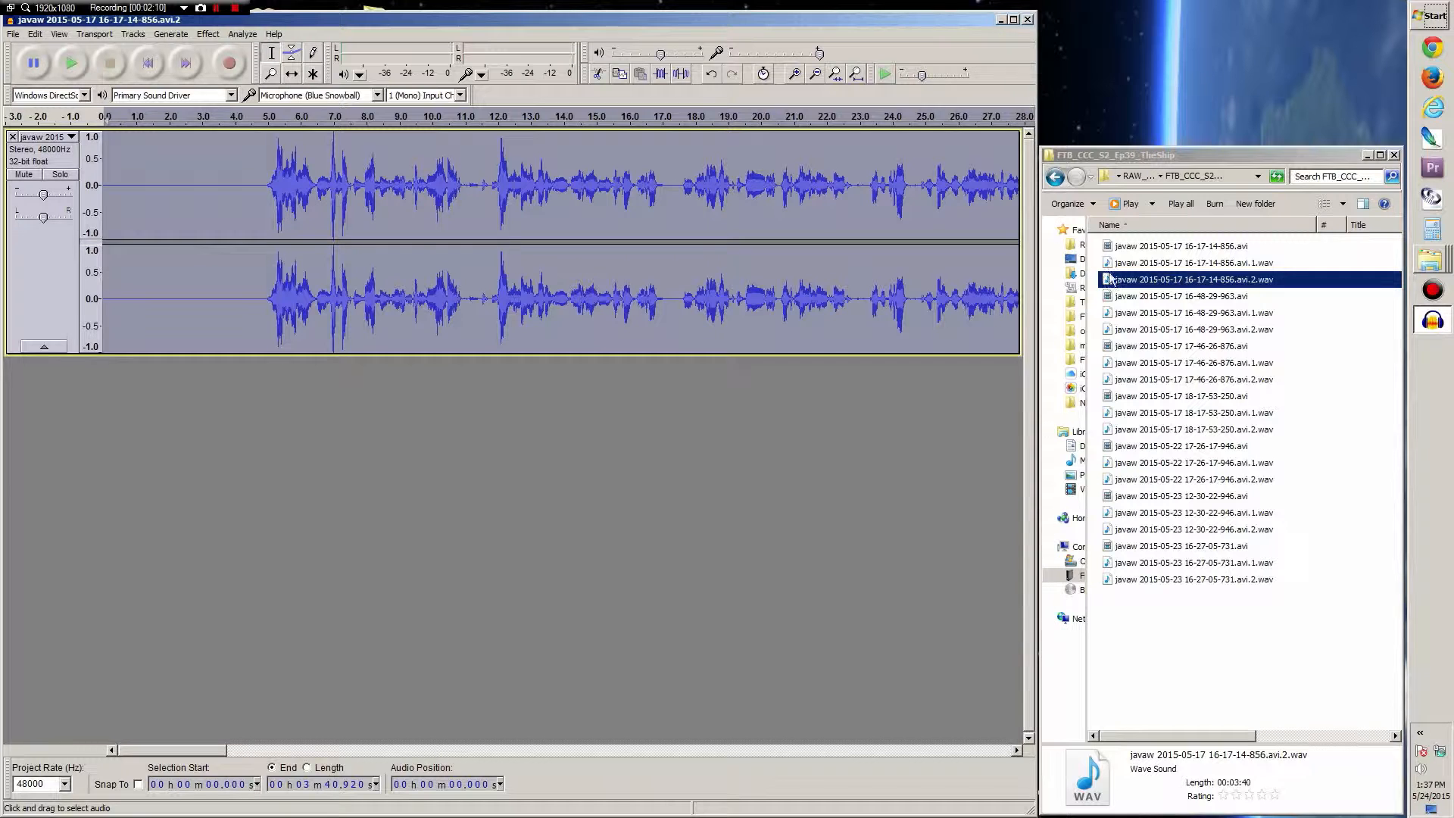
Add the session's other WAV as a second track and Mix and Render both into one stereo track.
{"action": "left_click", "coordinate": [1194, 264]}
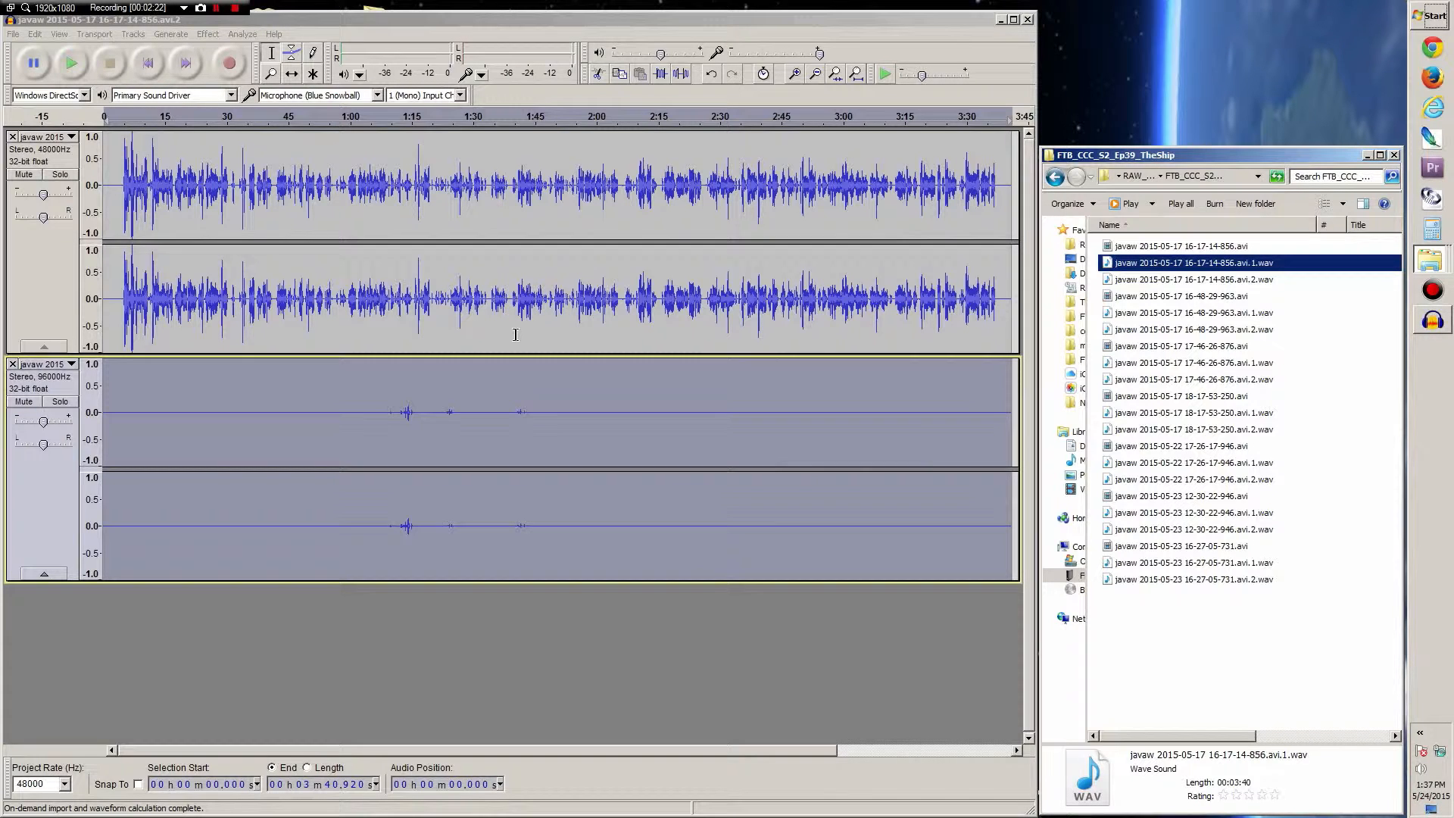
{"action": "key", "text": "ctrl+a"}
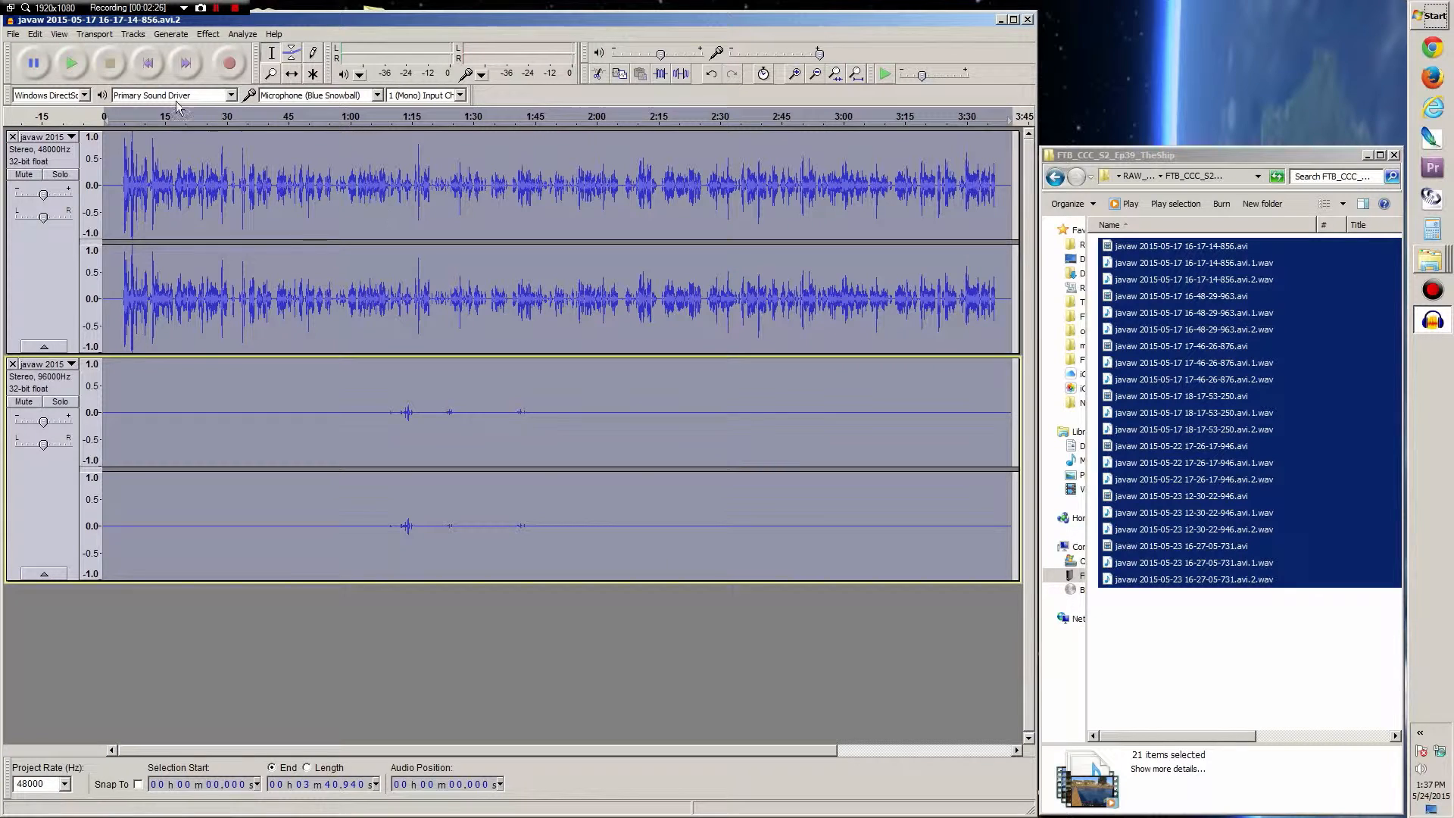
{"action": "left_click", "coordinate": [133, 33]}
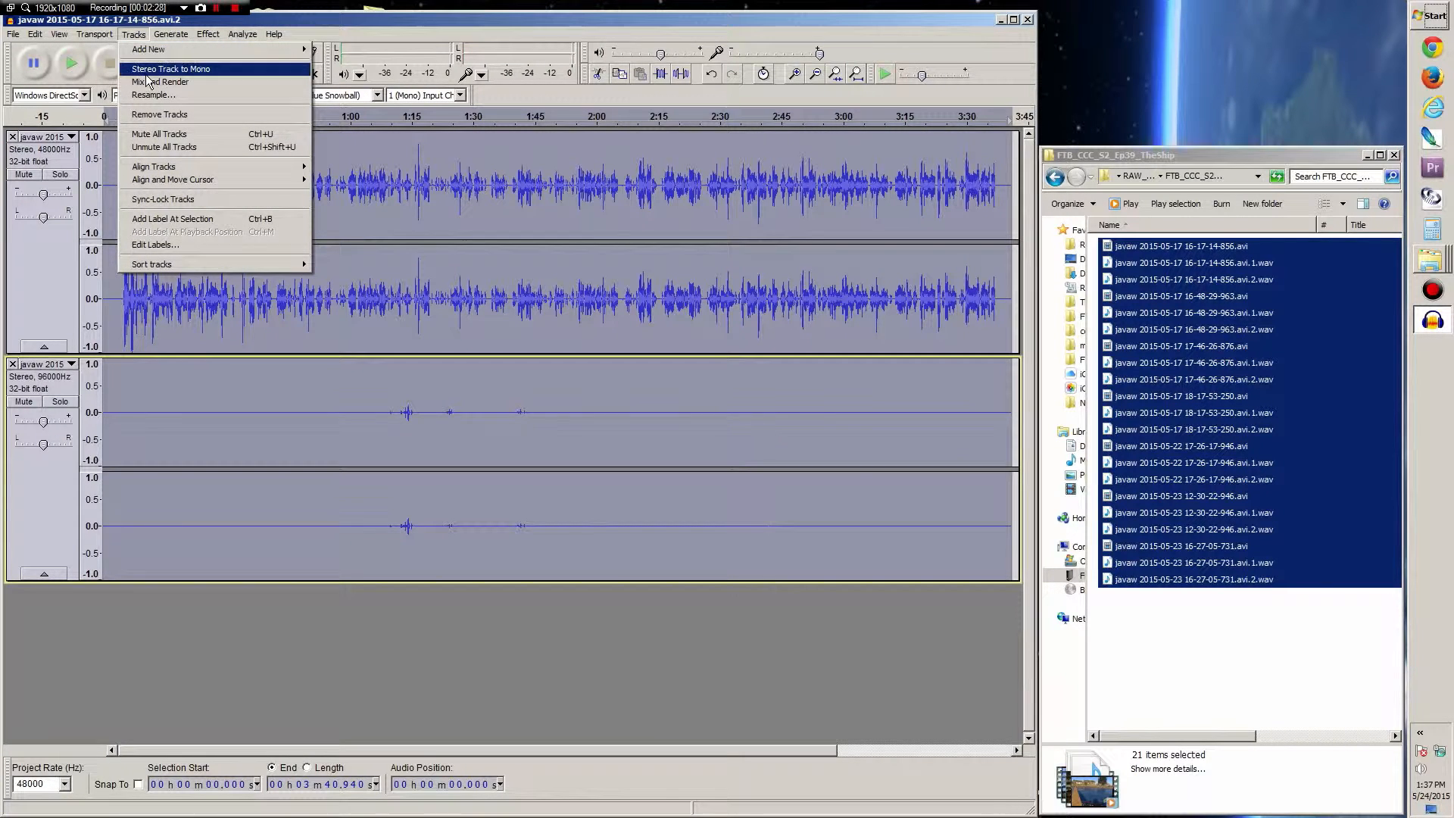
{"action": "left_click", "coordinate": [157, 82]}
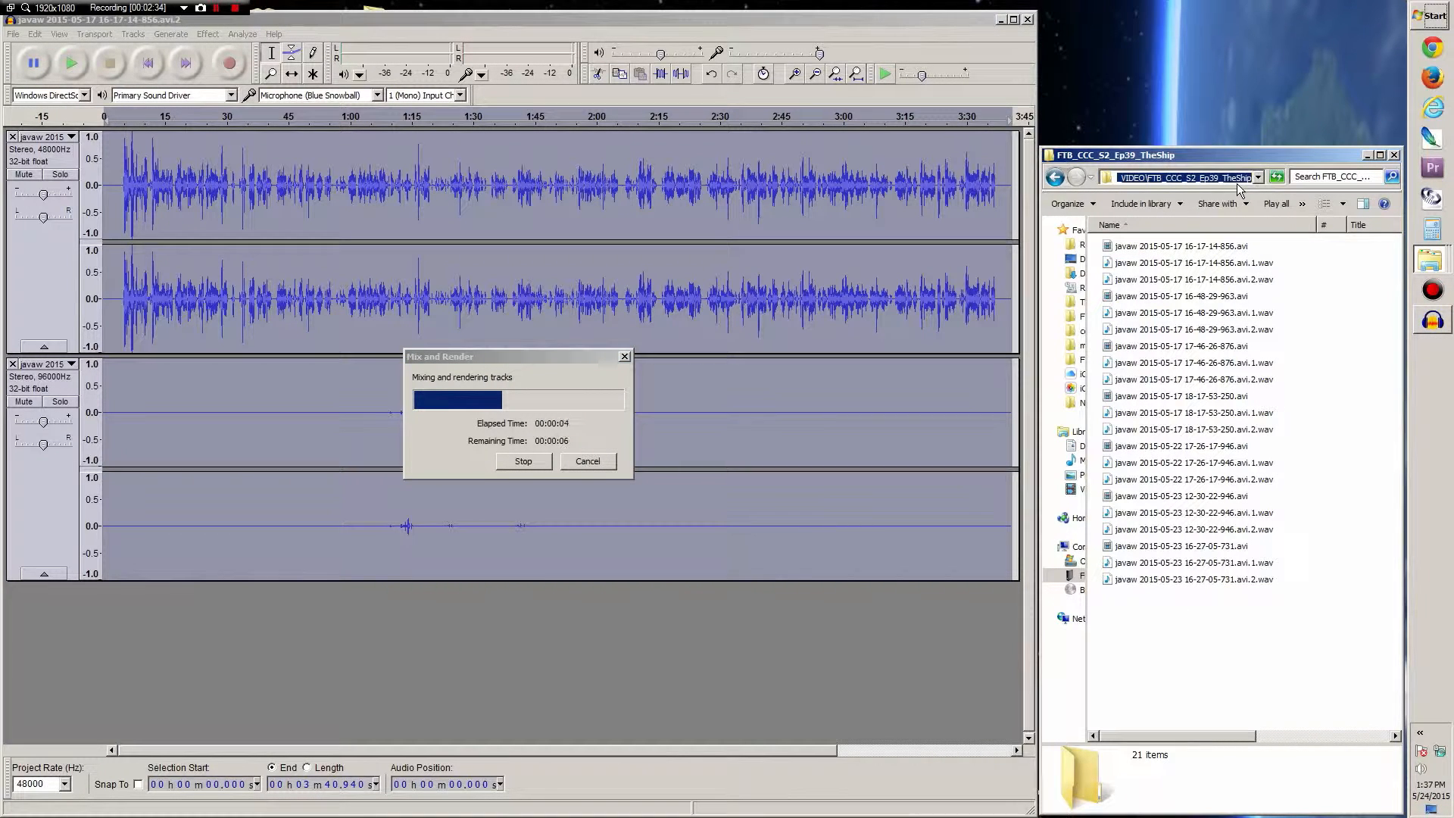
{"action": "mouse_move", "coordinate": [1139, 189]}
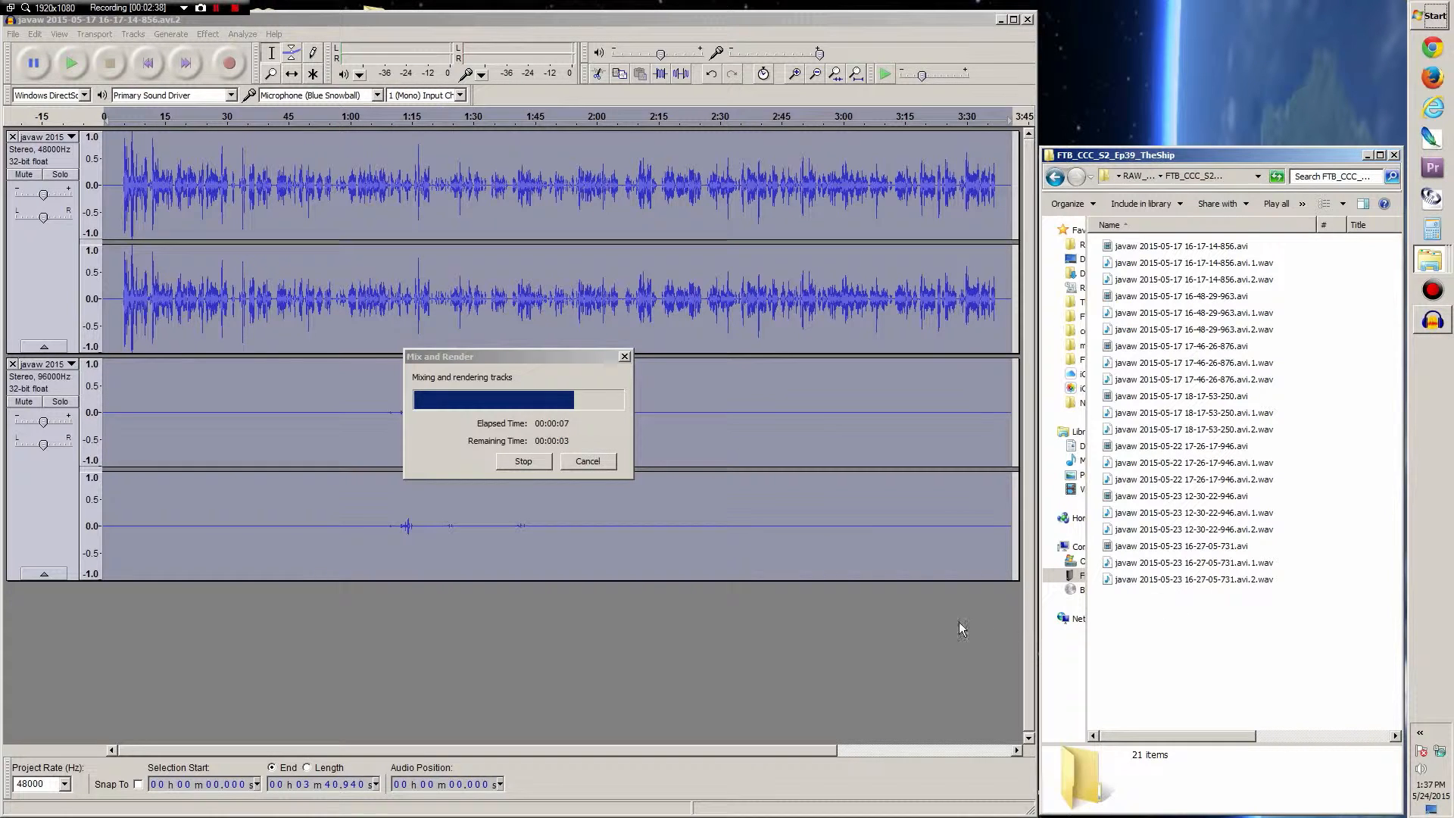
{"action": "mouse_move", "coordinate": [354, 424]}
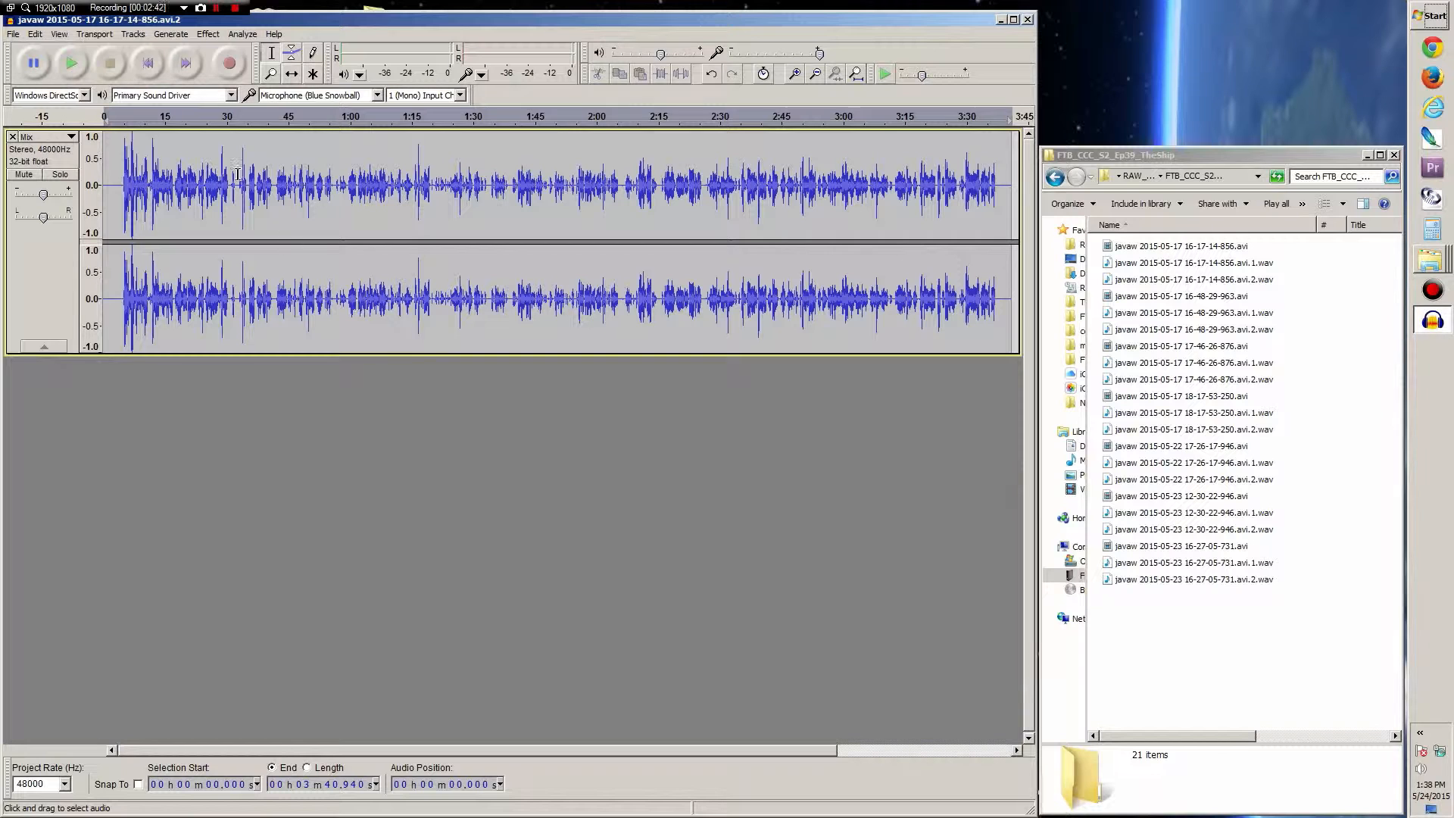
{"action": "left_click", "coordinate": [12, 33]}
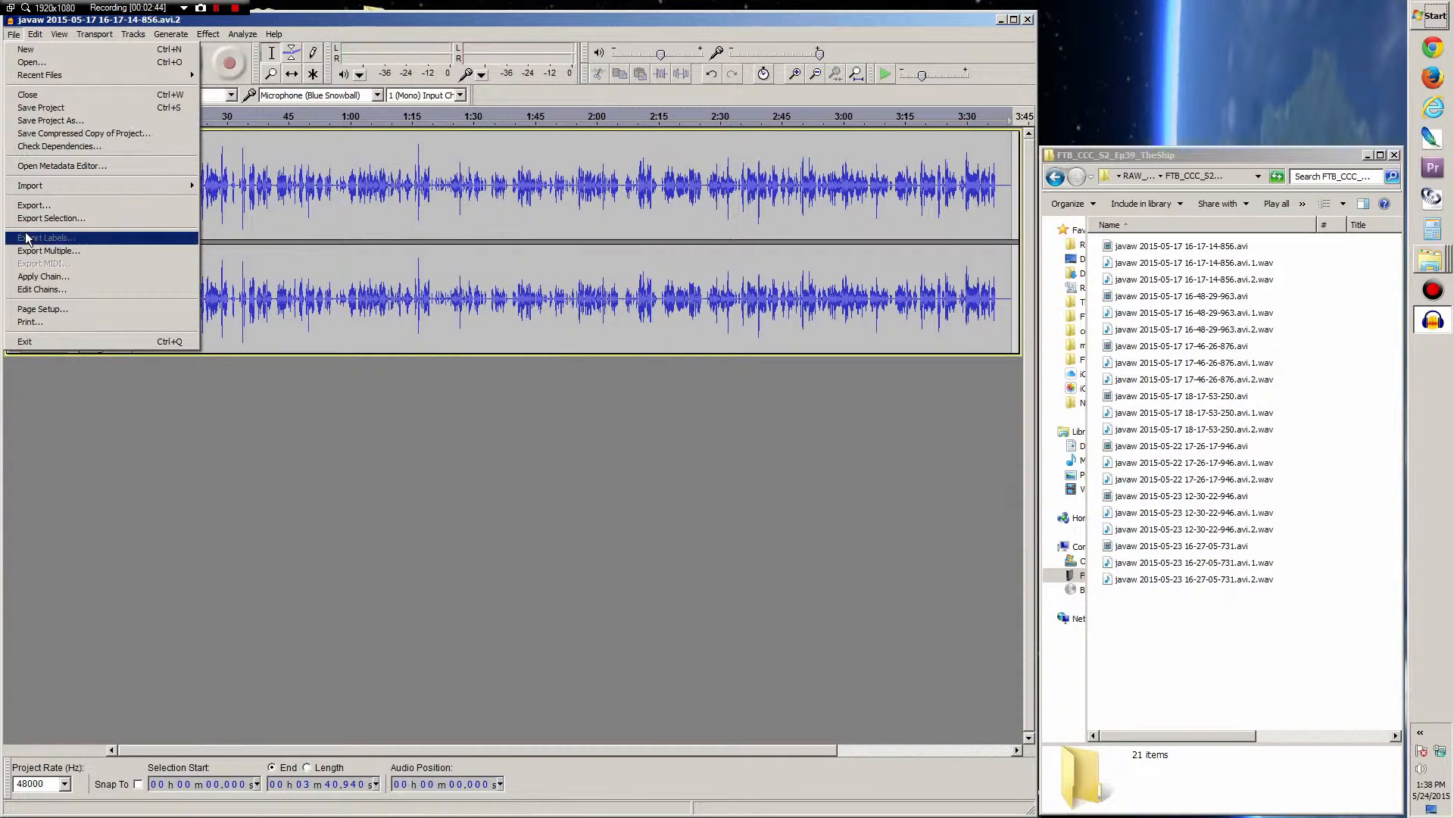
{"action": "left_click", "coordinate": [33, 205]}
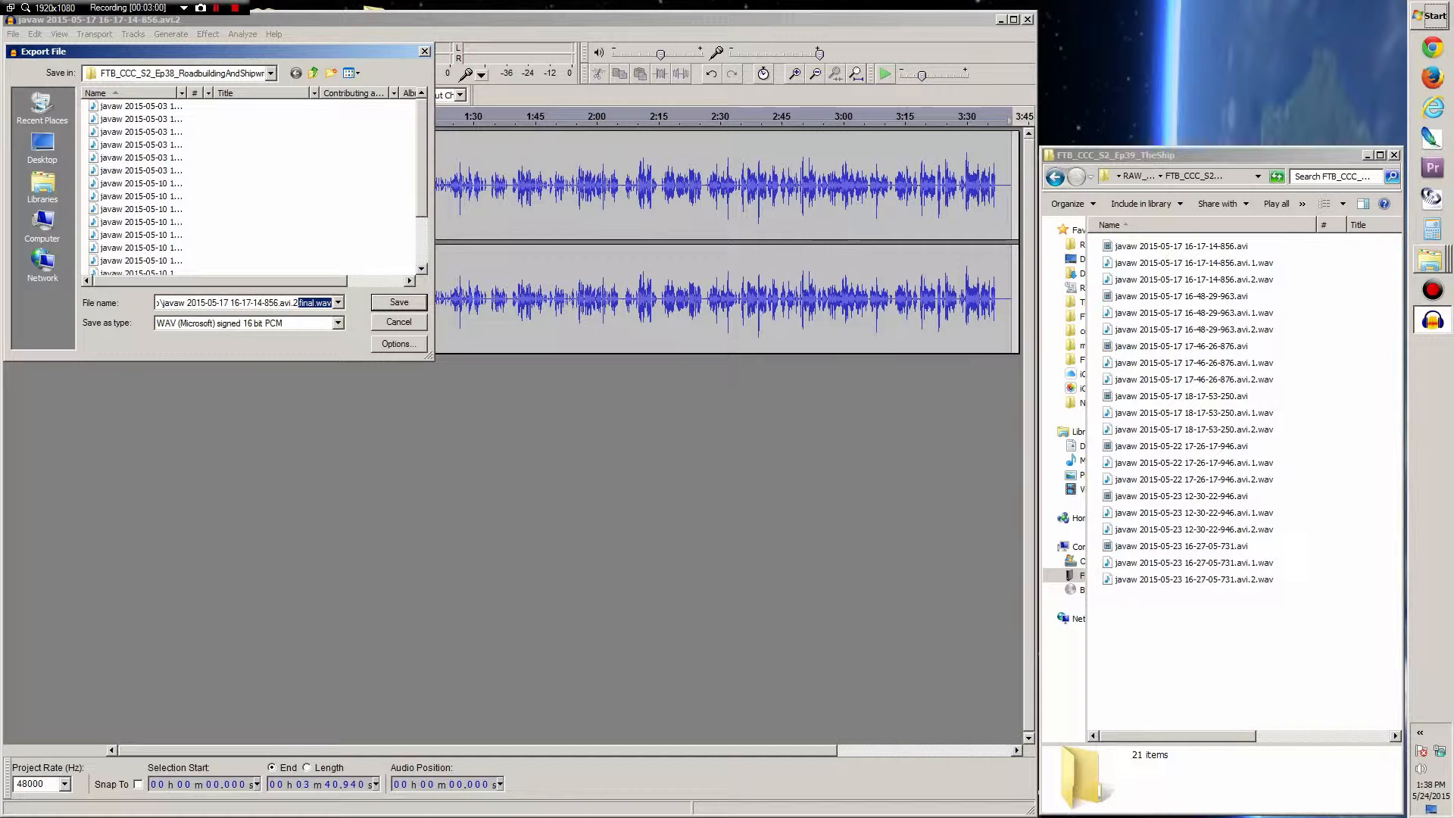
{"action": "left_click", "coordinate": [398, 301]}
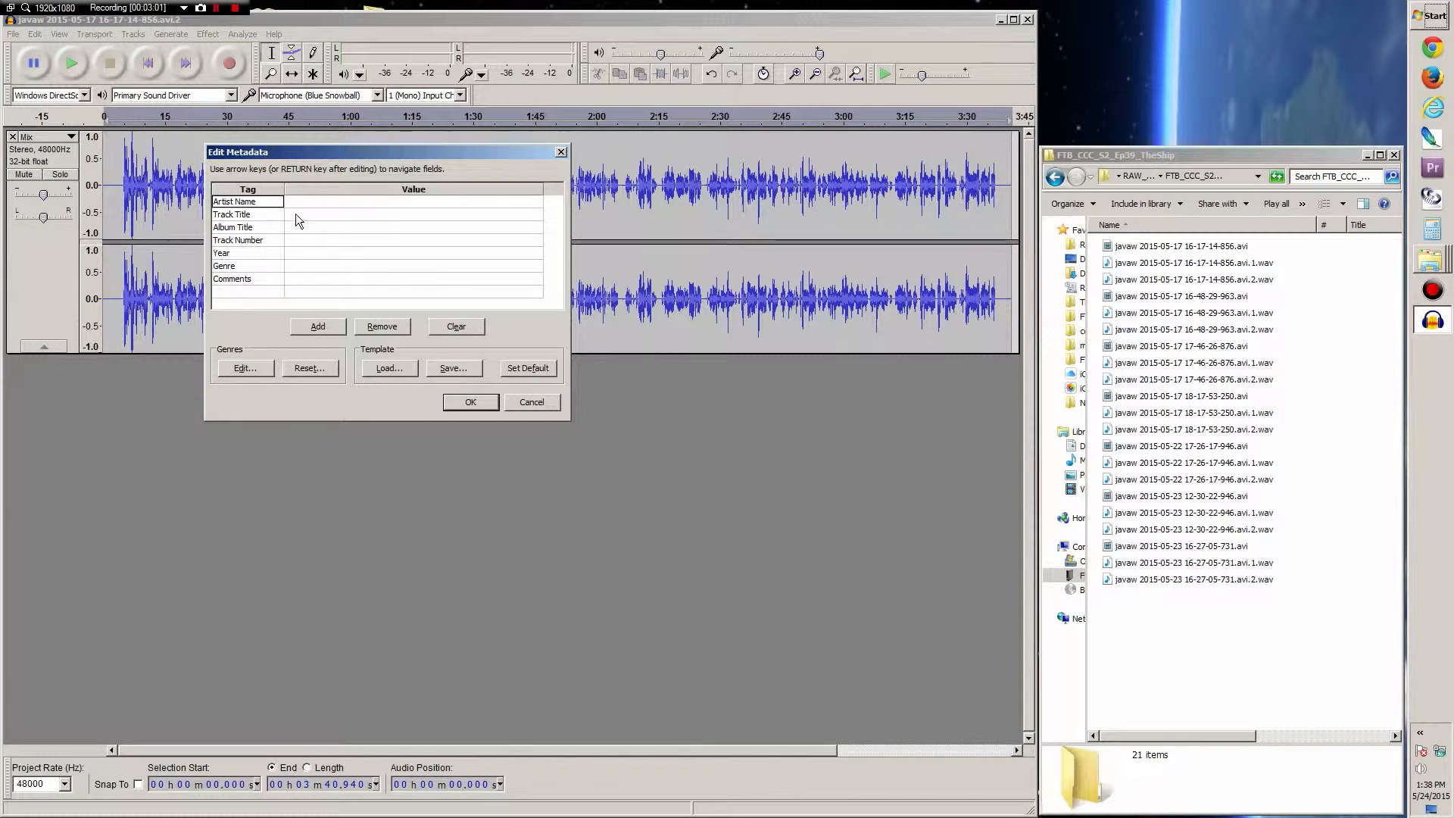
{"action": "left_click", "coordinate": [472, 403]}
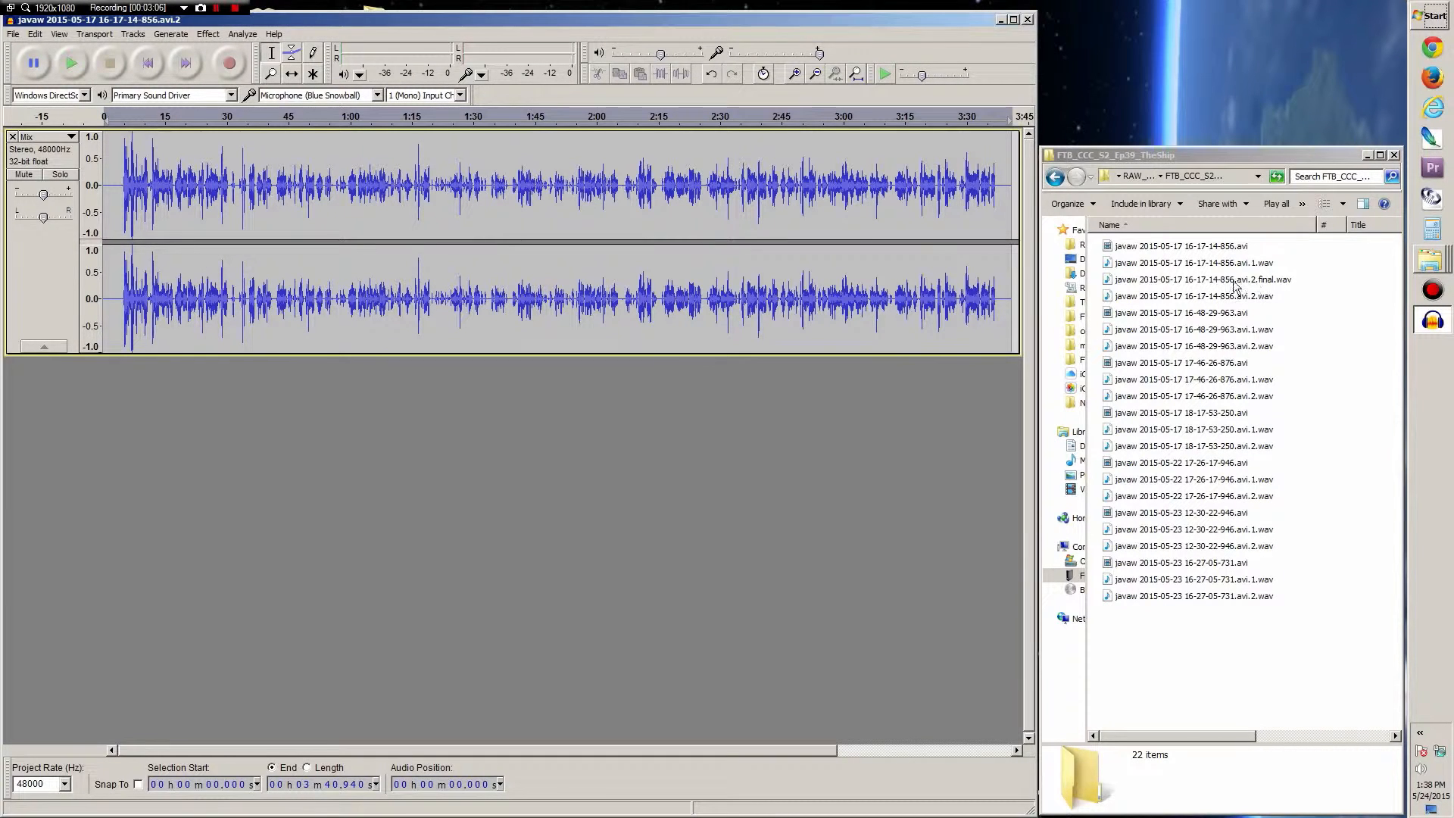
Select the new .final.wav and the original video file together in the recordings folder.
{"action": "left_click", "coordinate": [1203, 278]}
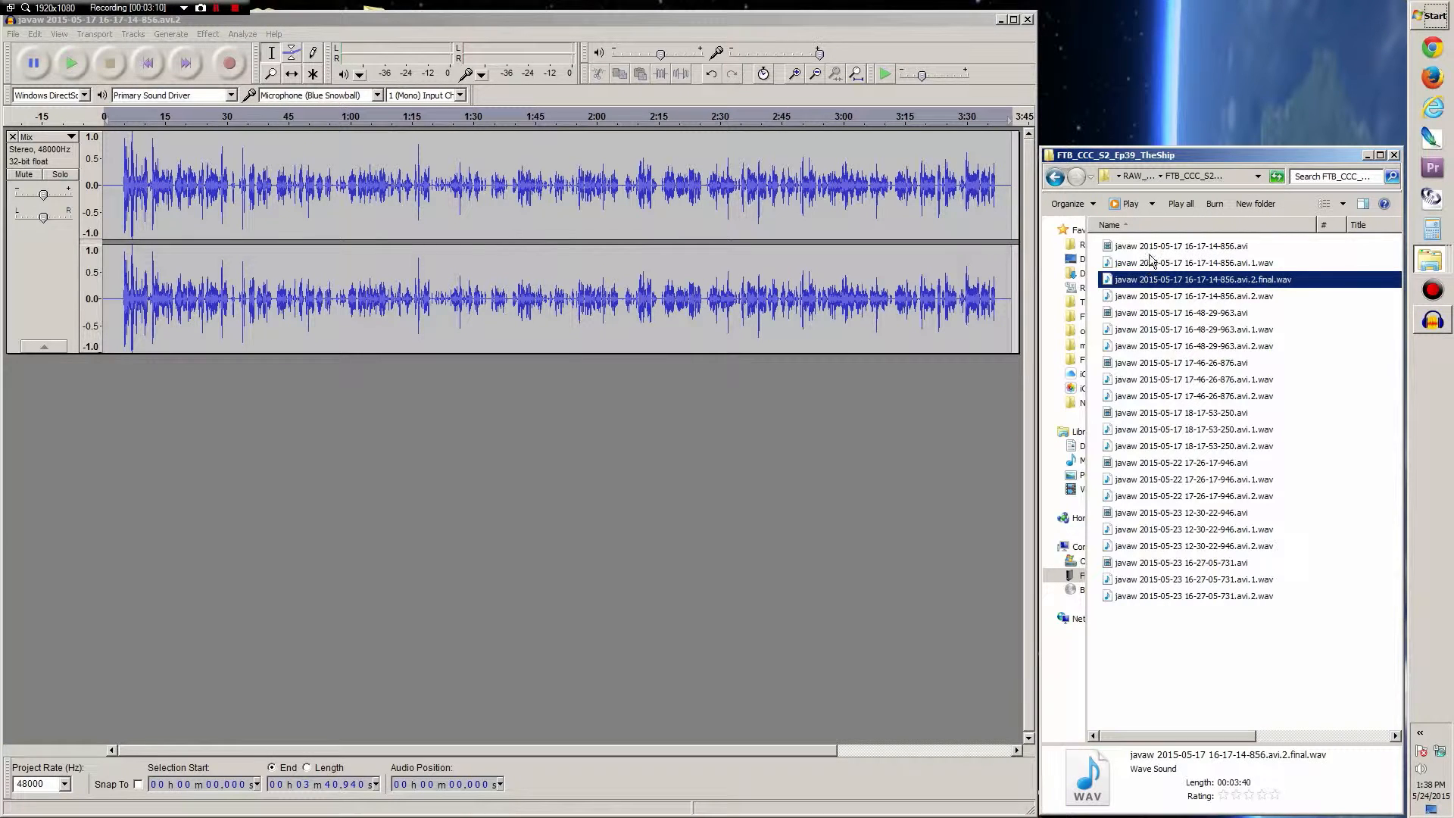
{"action": "left_click", "coordinate": [1158, 245]}
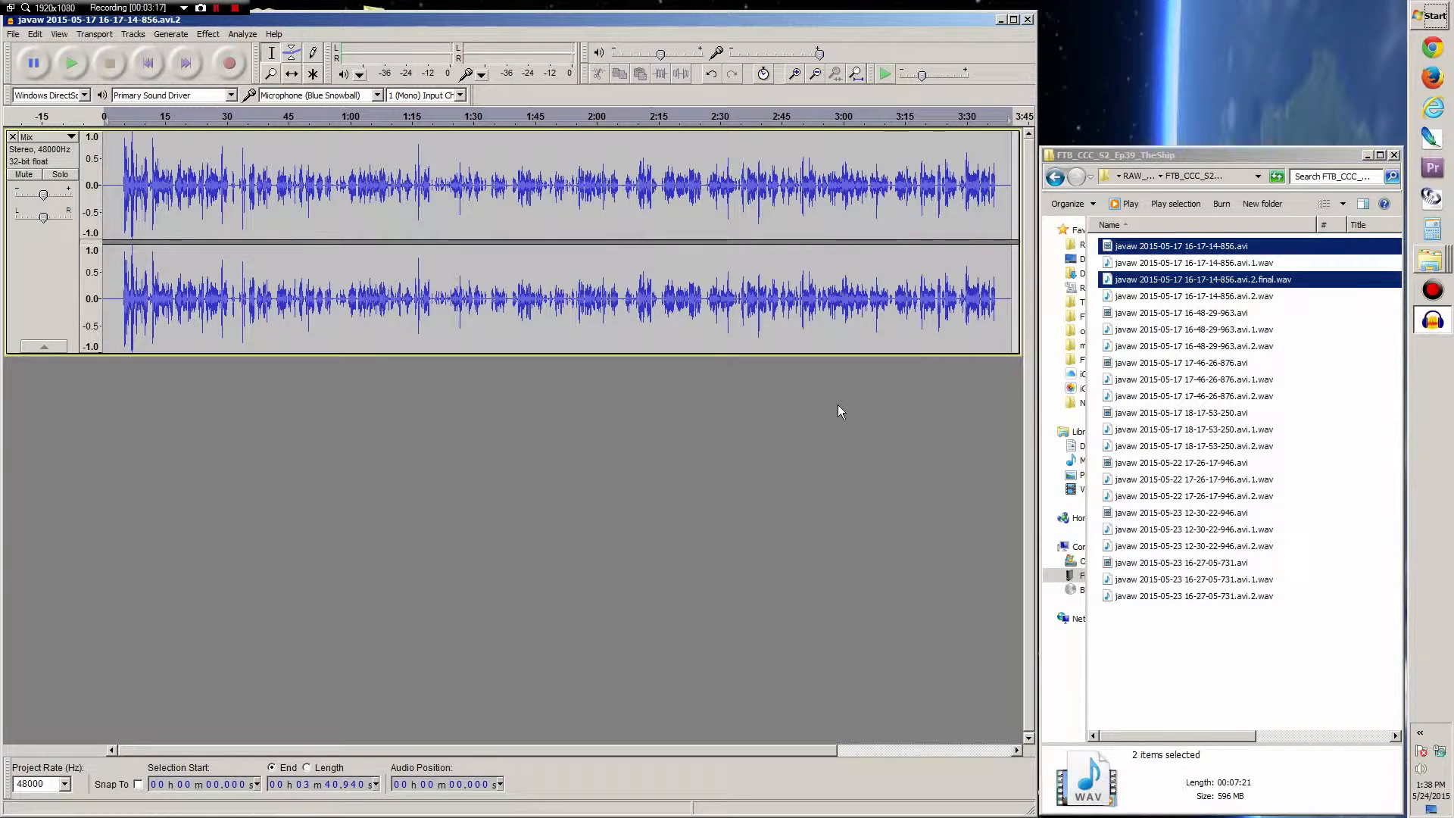
Close the project without saving and load the 16-48-29-963 recording's two WAV tracks.
{"action": "left_click", "coordinate": [1028, 20]}
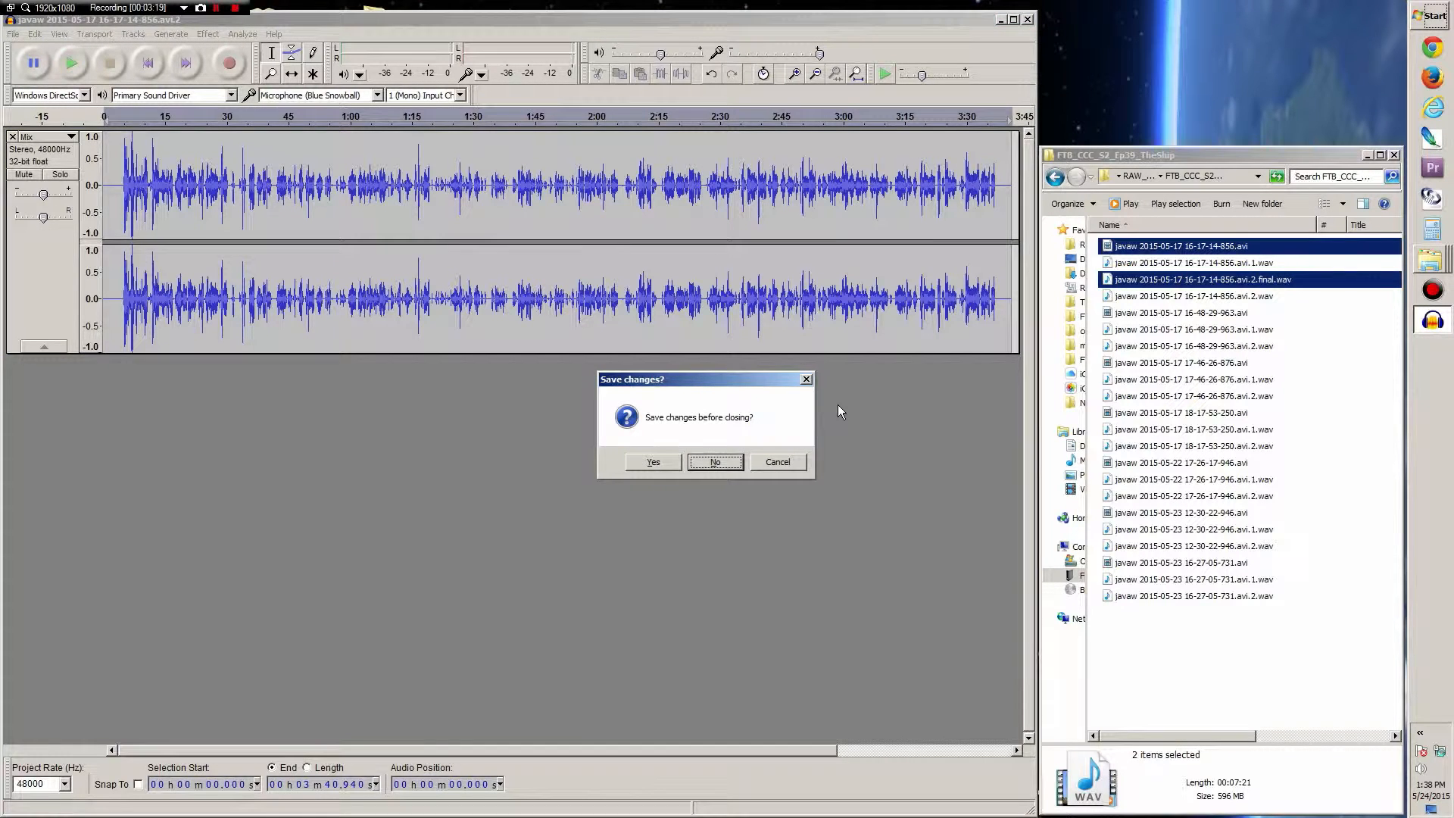
{"action": "left_click", "coordinate": [715, 461]}
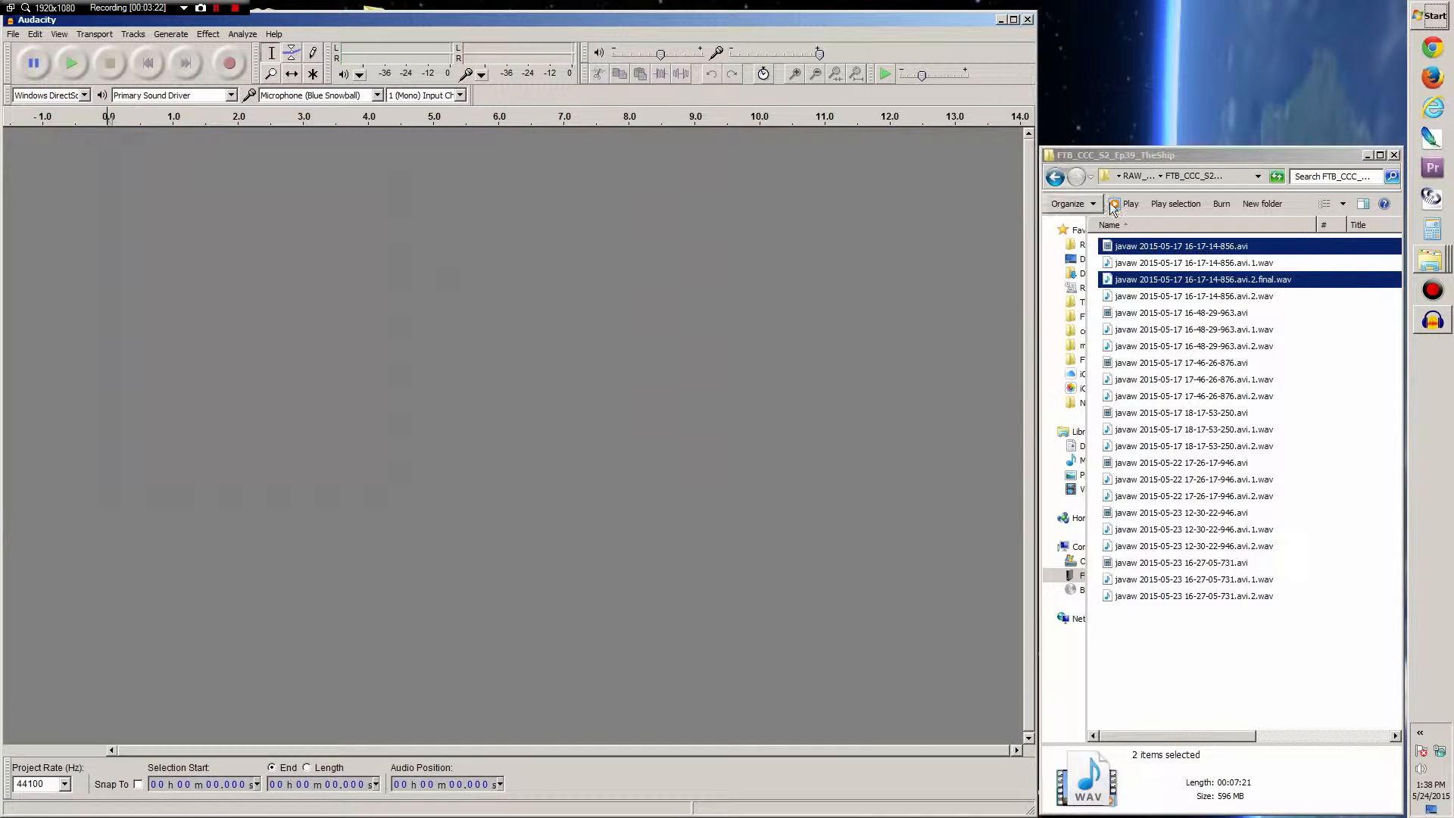
{"action": "double_click", "coordinate": [1194, 345]}
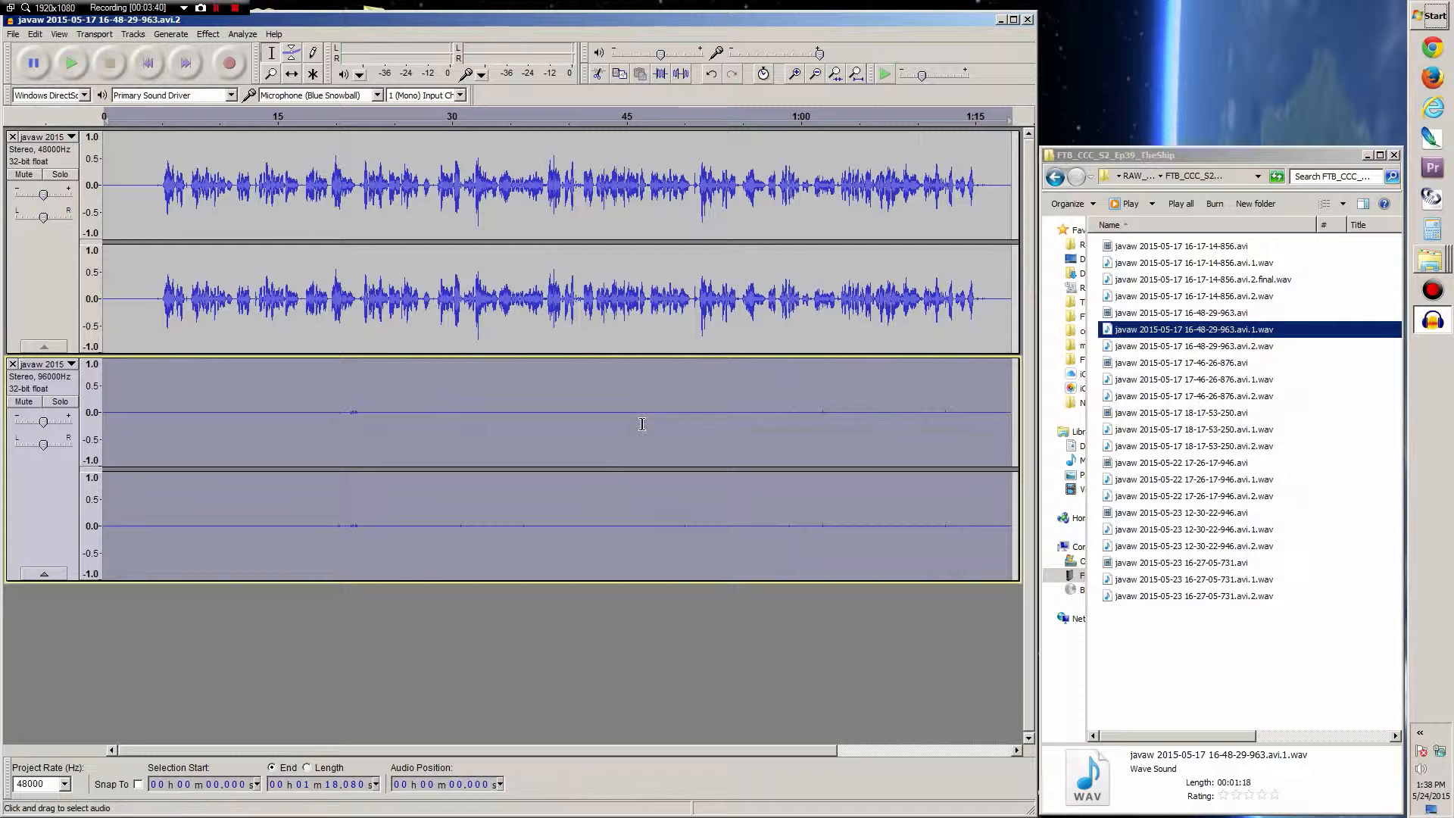
Mix and Render the 16-48-29-963 recording's two tracks into a single stereo track.
{"action": "left_click", "coordinate": [140, 34]}
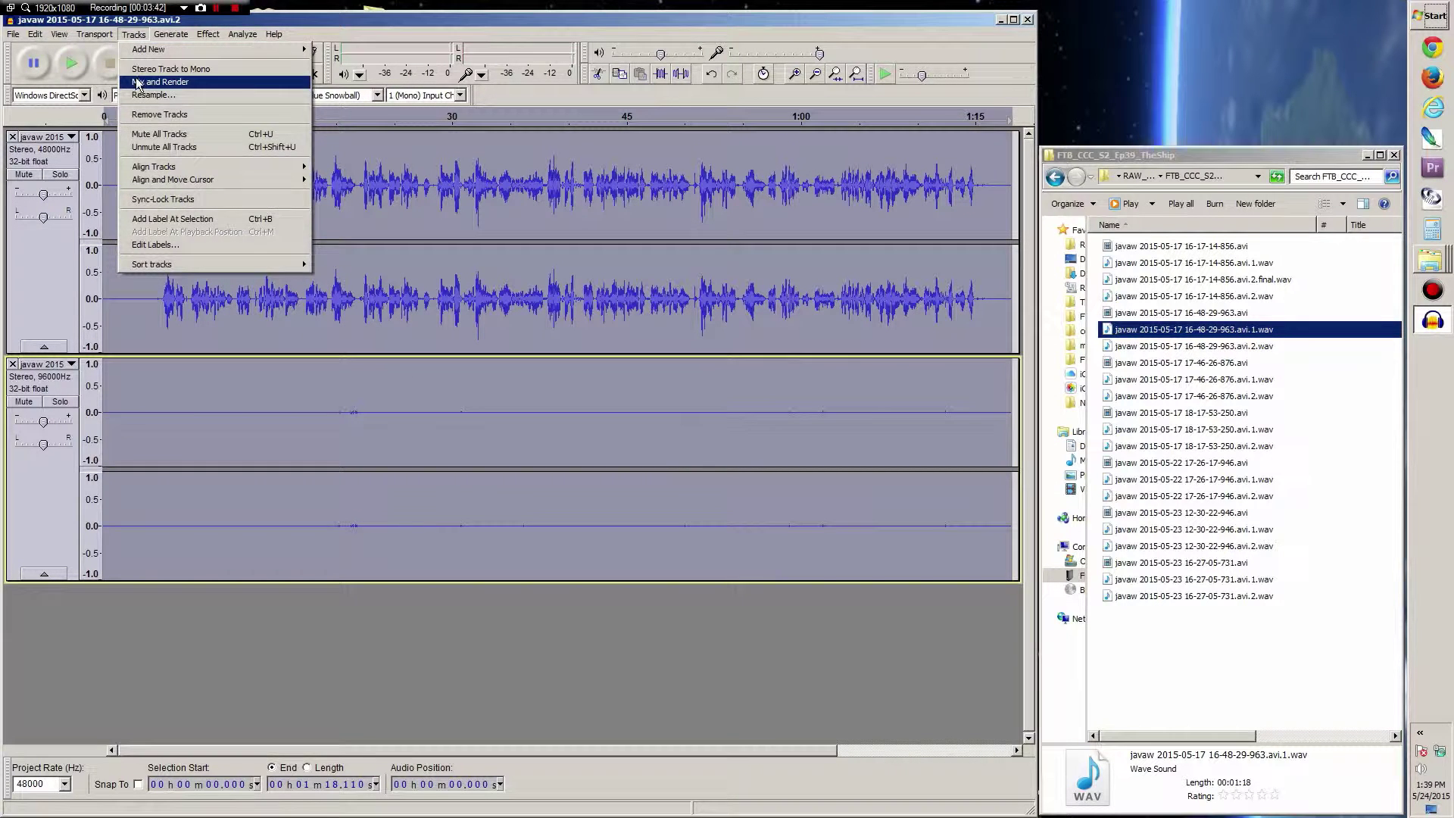
{"action": "left_click", "coordinate": [155, 82]}
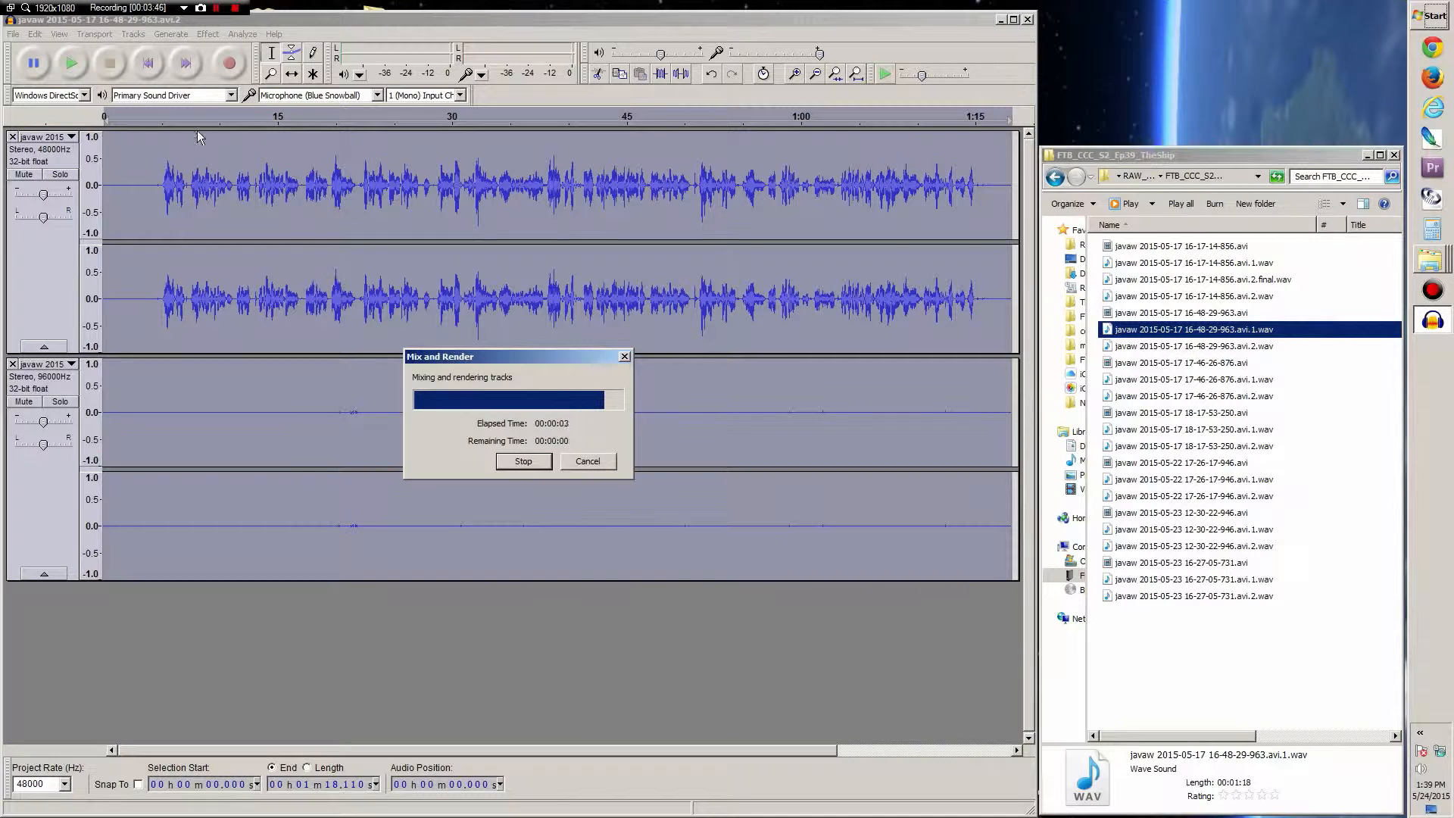
Export the mix as 16-48-29-963.avi.2.final.wav beside the originals, accepting the empty metadata.
{"action": "left_click", "coordinate": [12, 33]}
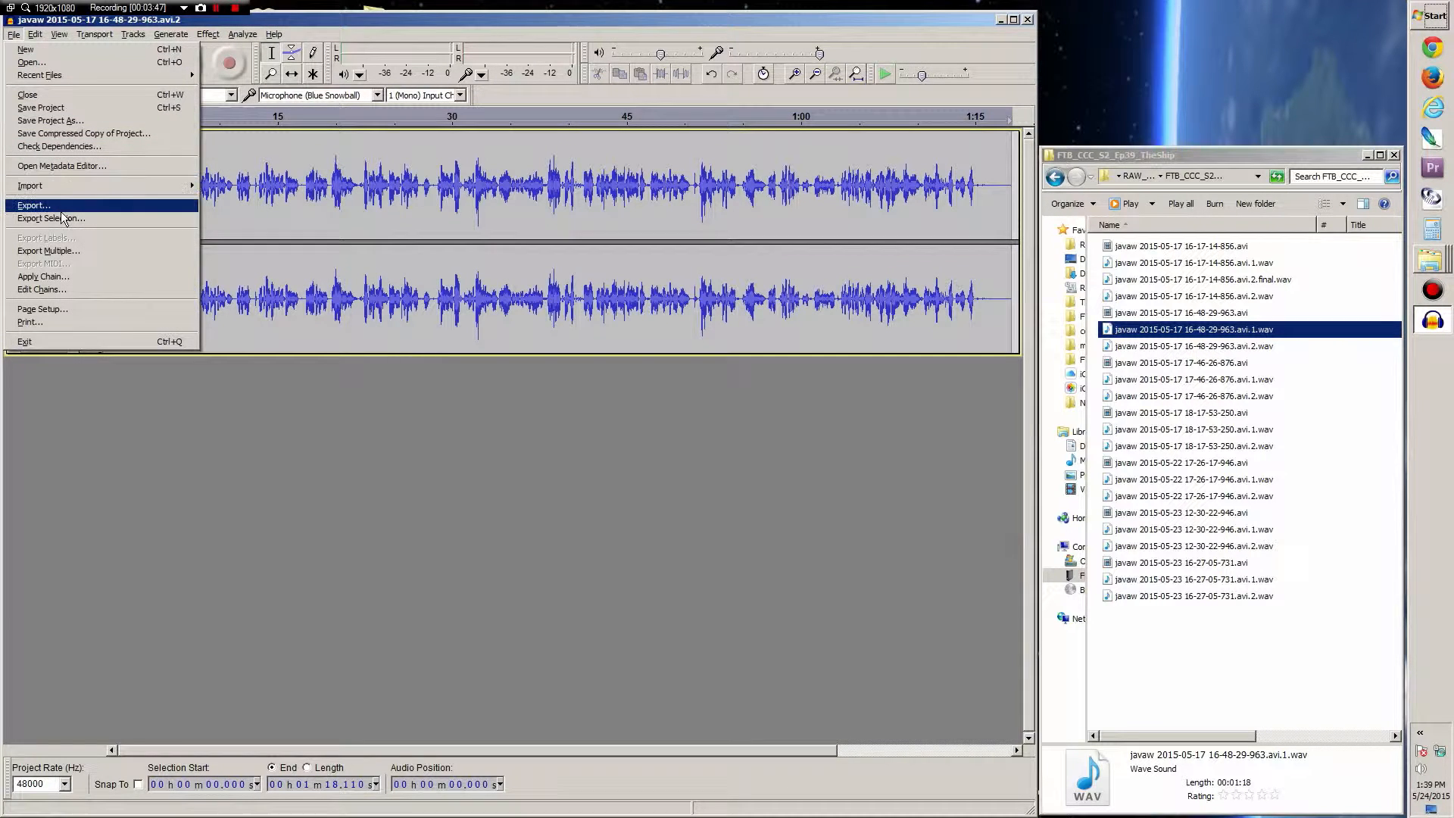
{"action": "left_click", "coordinate": [31, 206]}
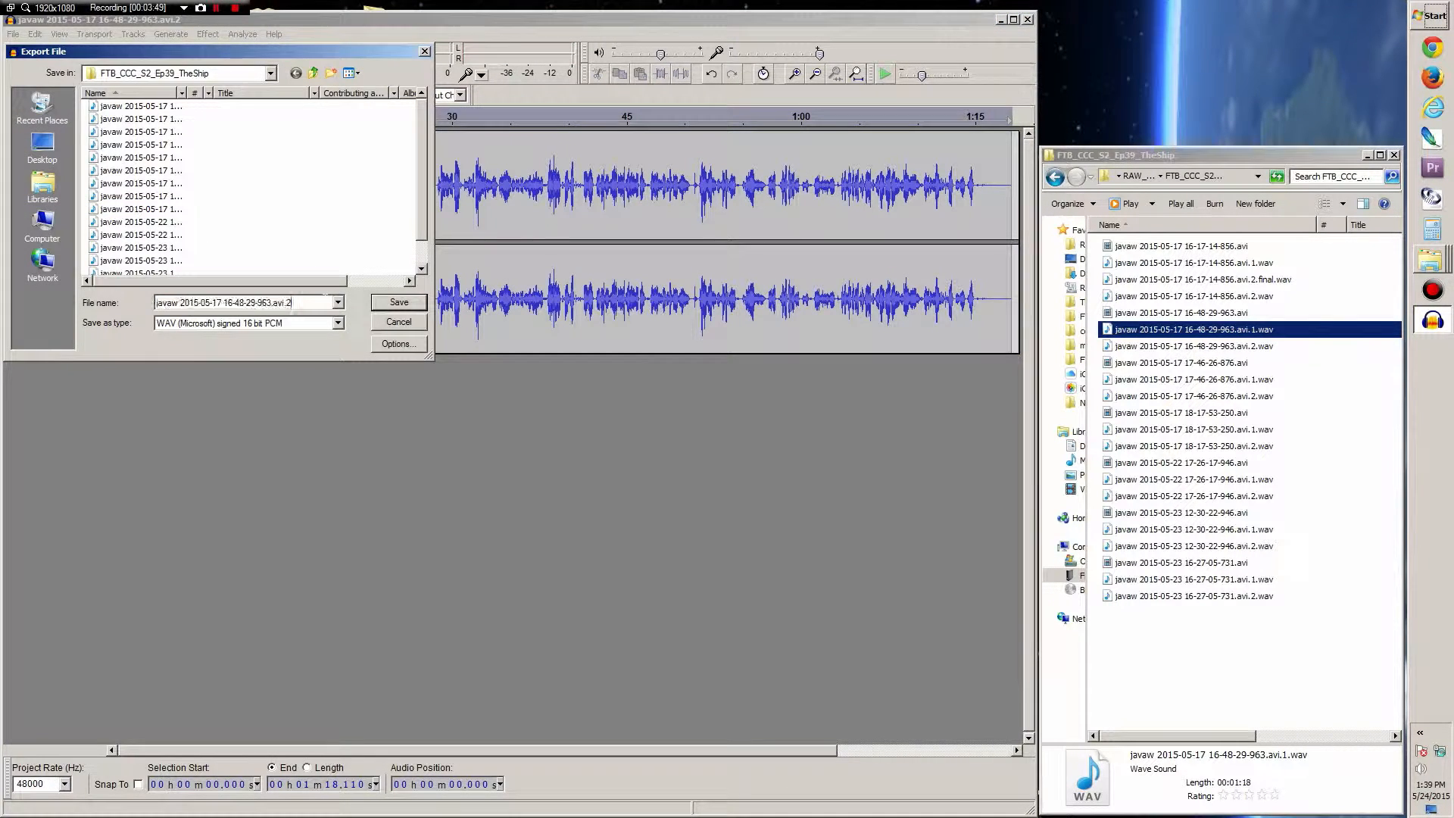
{"action": "left_click", "coordinate": [399, 301]}
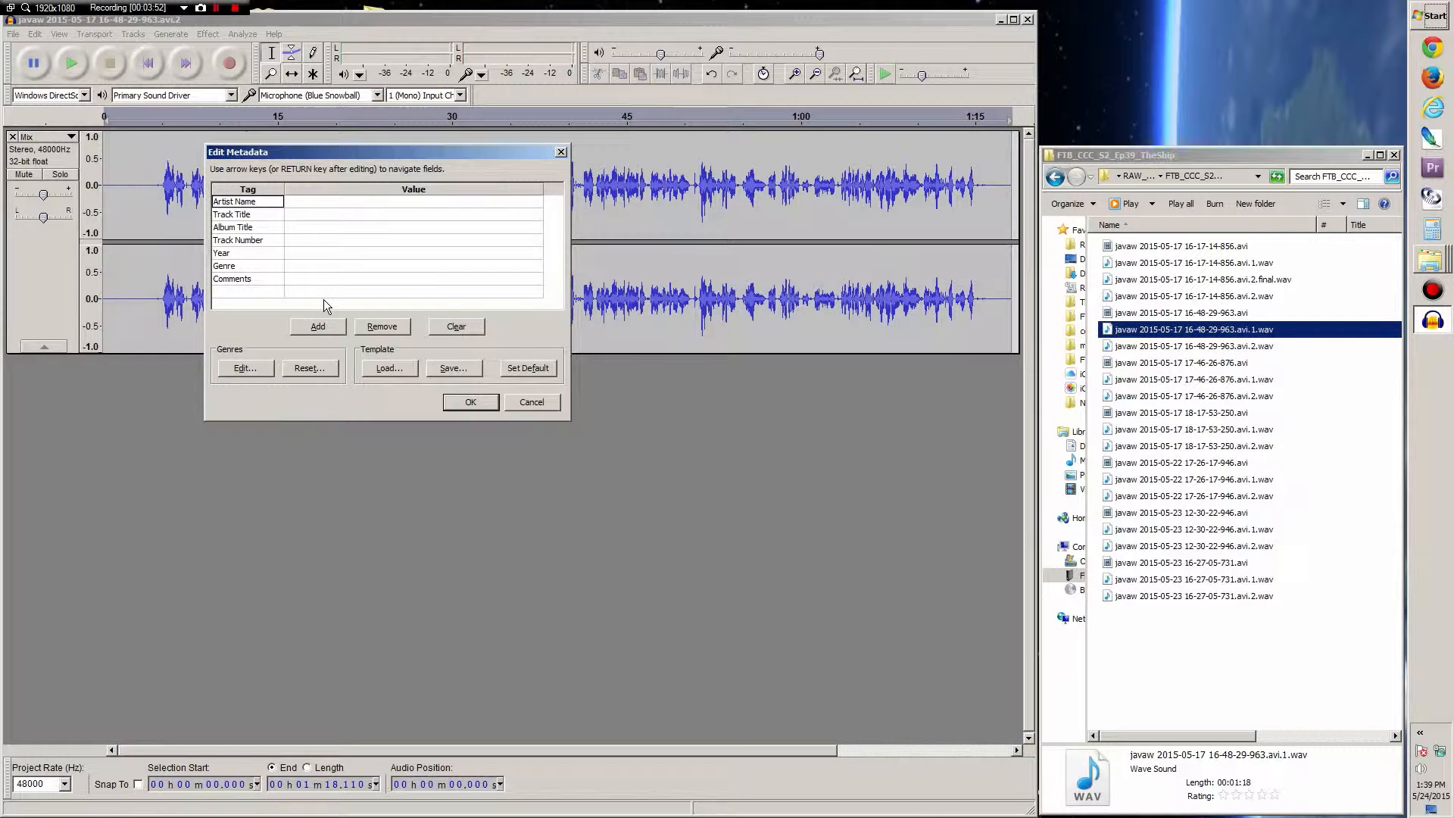
{"action": "left_click", "coordinate": [470, 403]}
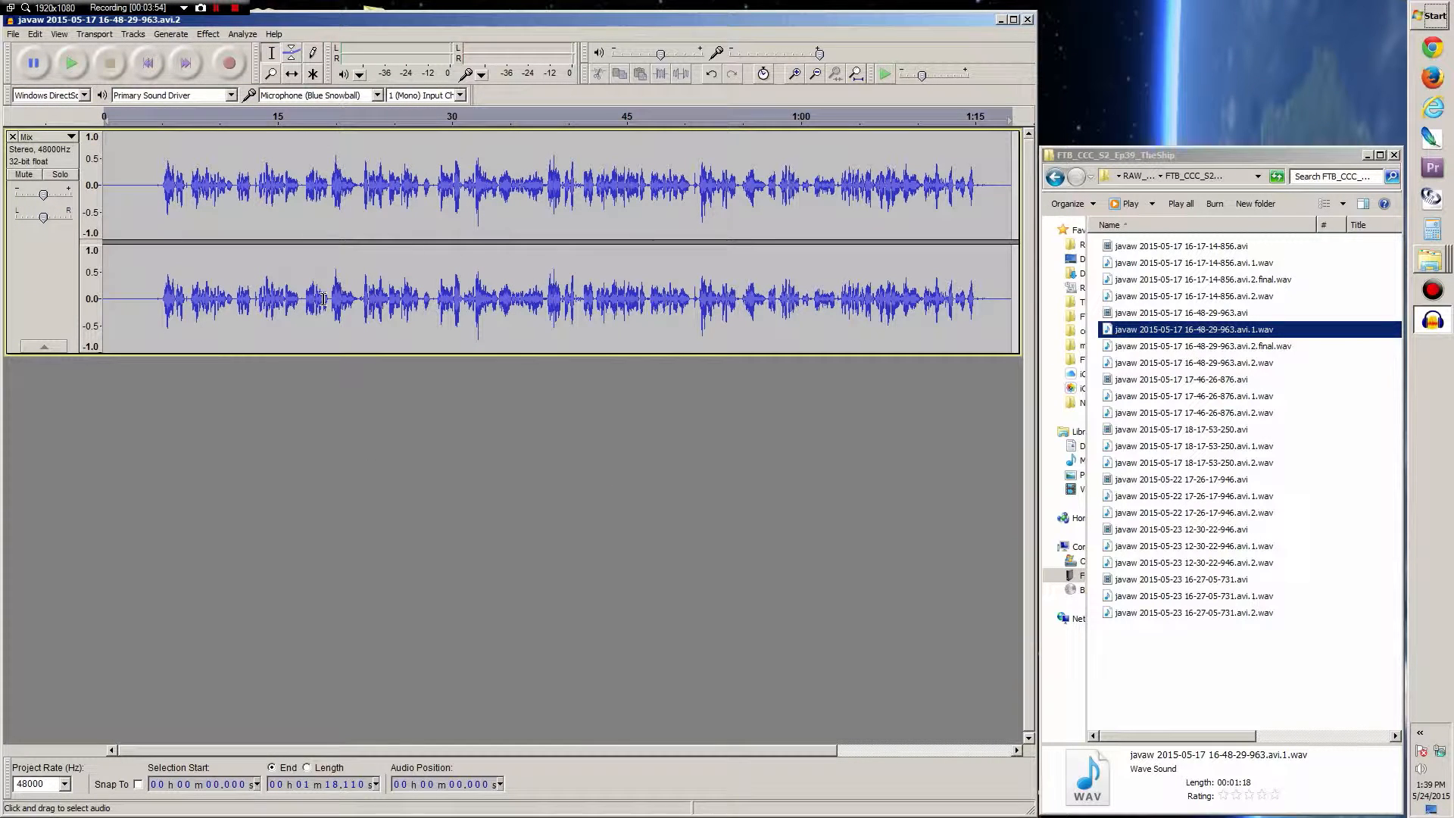